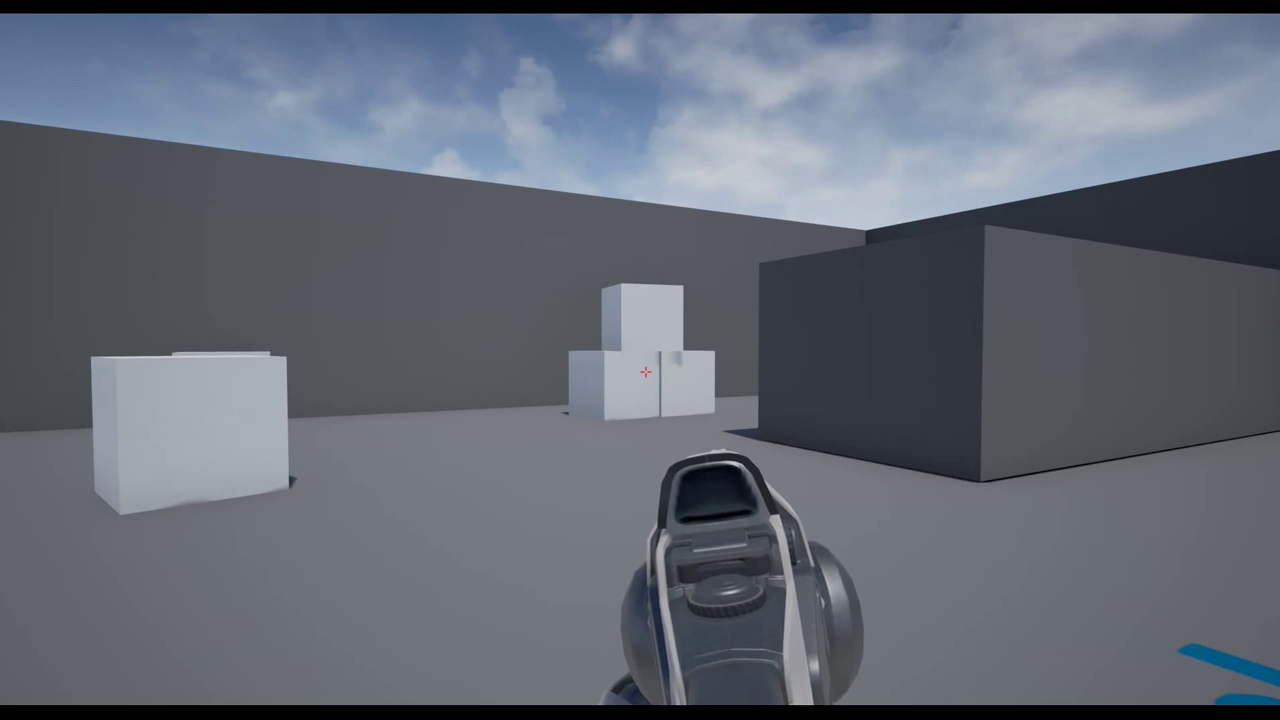
{"action": "mouse_move", "coordinate": [640, 360]}
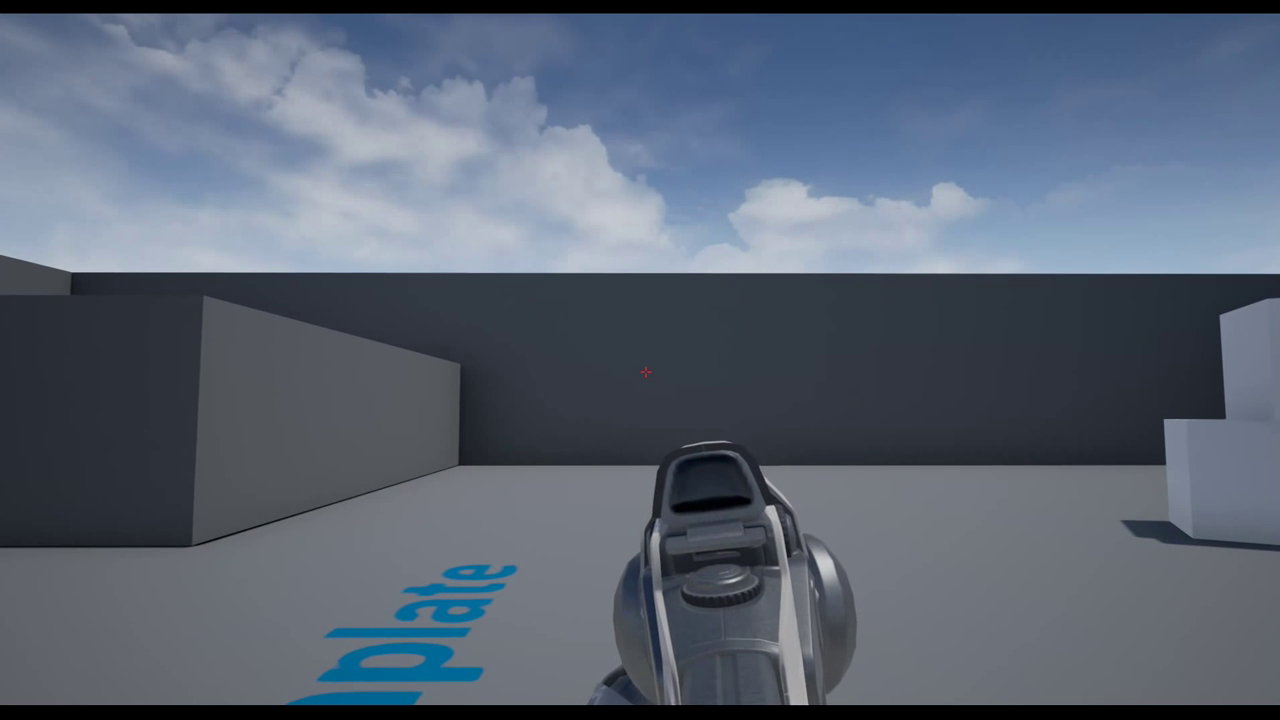
{"action": "mouse_move", "coordinate": [640, 360]}
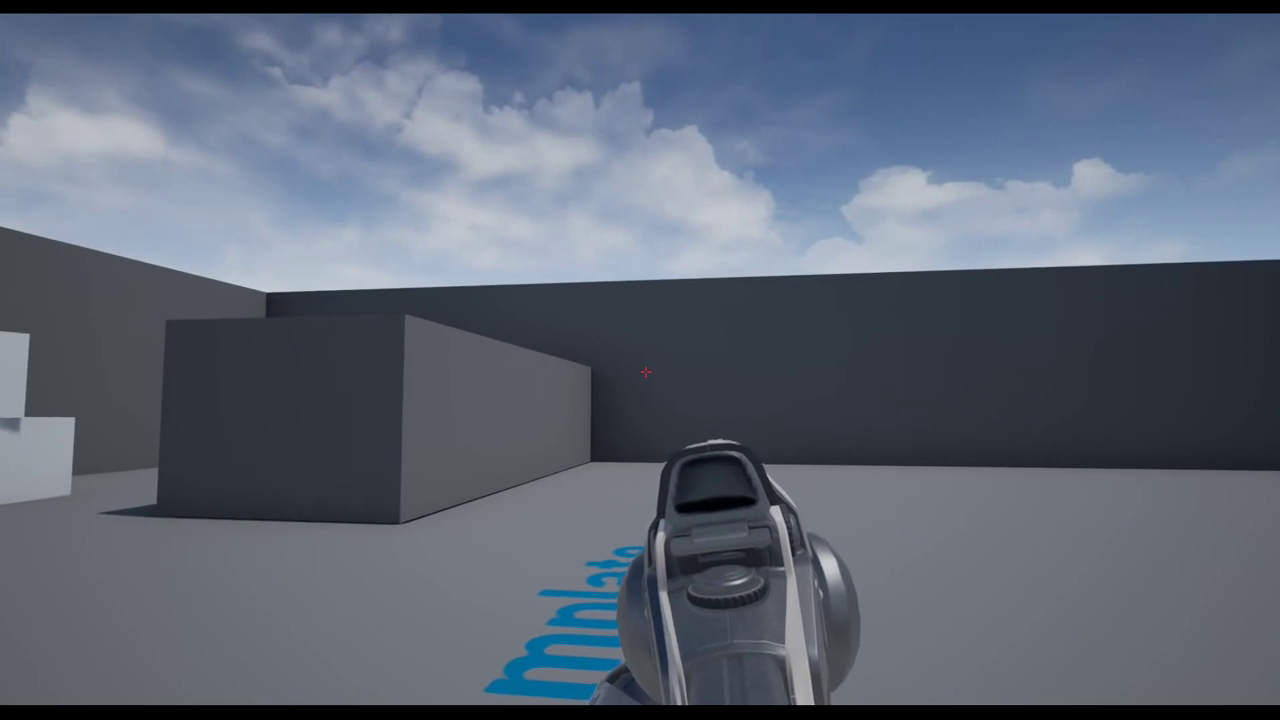
Step: Fire the gun in the play-test, then stop and show the FirstPersonCharacter EventGraph
{"action": "left_click", "coordinate": [640, 372]}
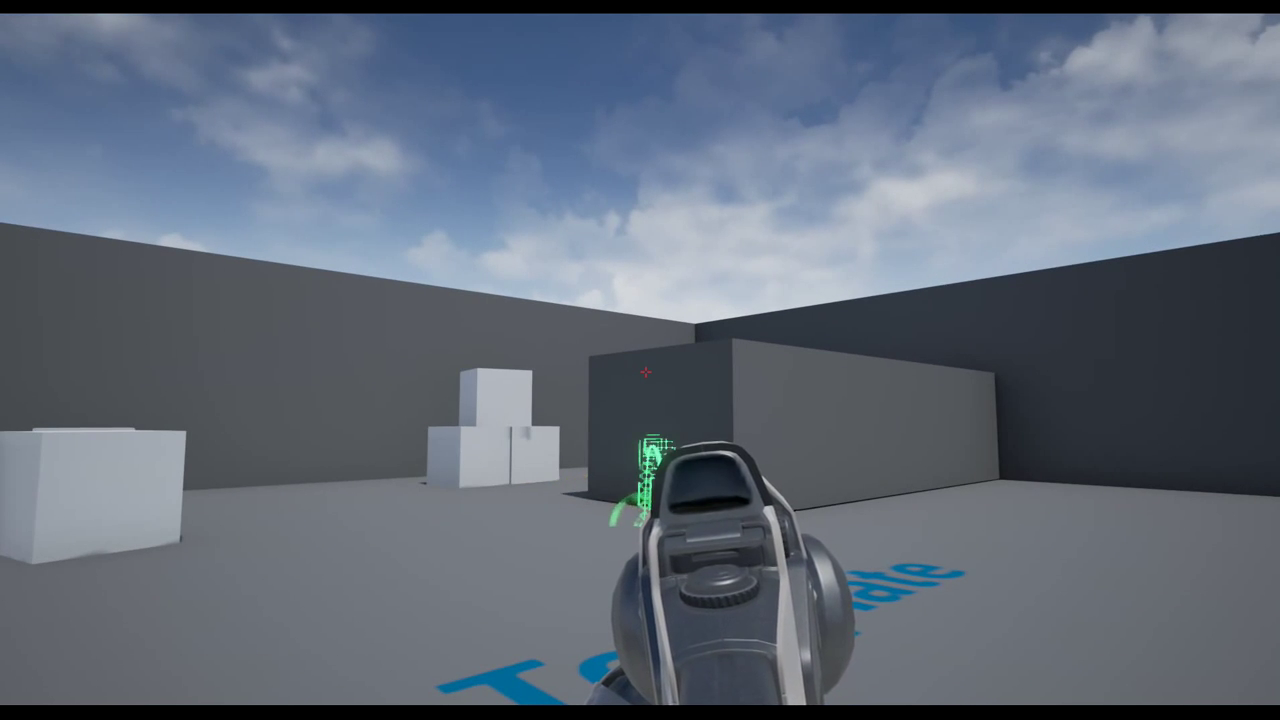
{"action": "left_click", "coordinate": [640, 373]}
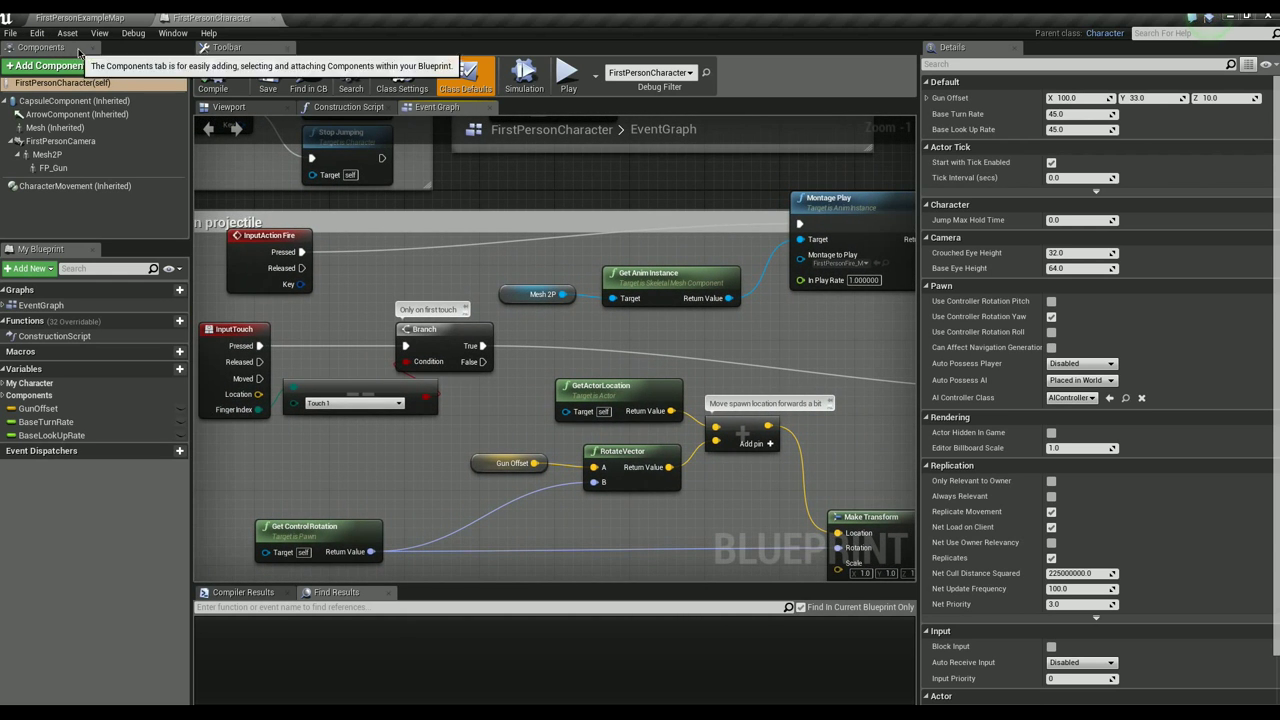
Step: Select ProjectilePathTracer in the Content Browser, view its folder options, then return to the blueprint
{"action": "left_click", "coordinate": [80, 18]}
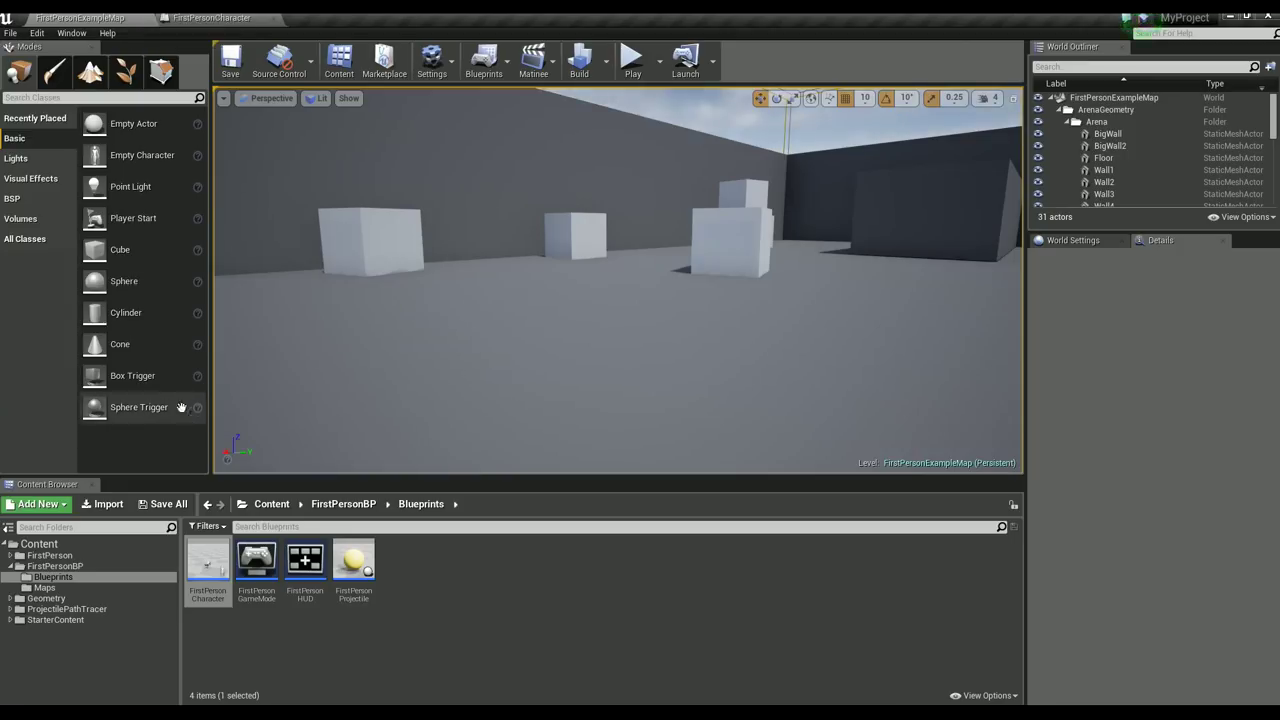
{"action": "mouse_move", "coordinate": [67, 609]}
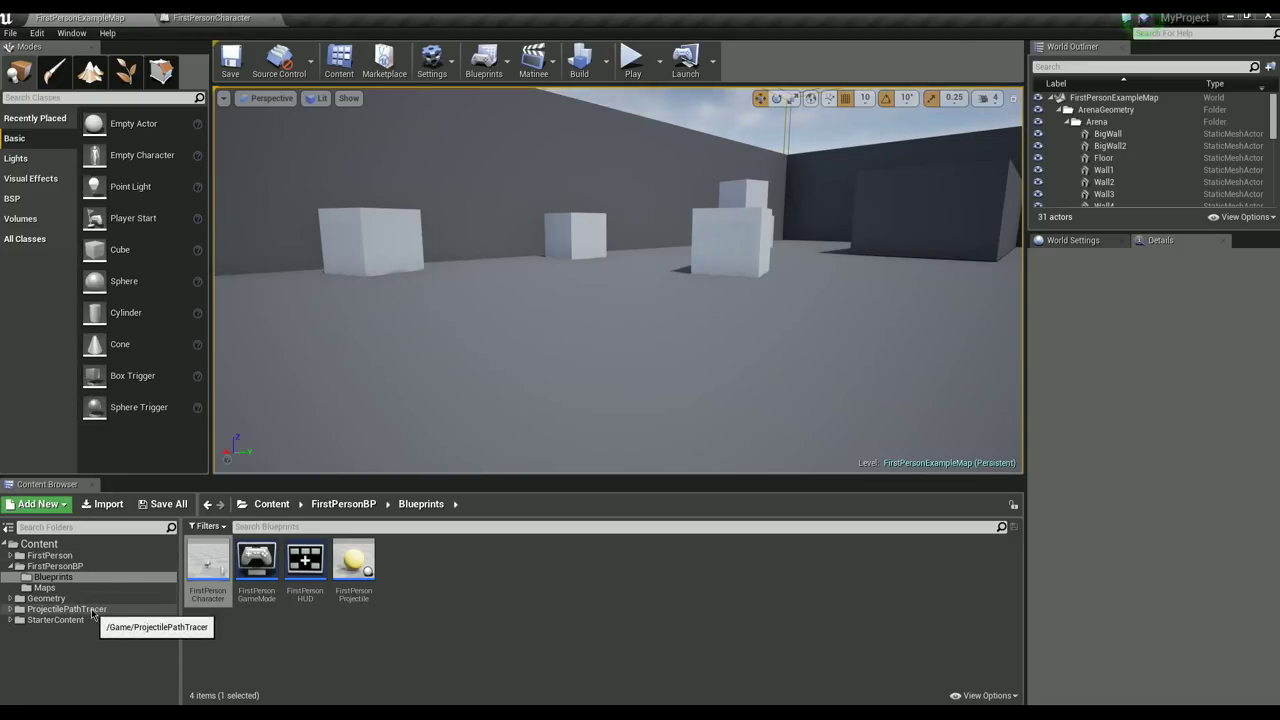
{"action": "right_click", "coordinate": [66, 609]}
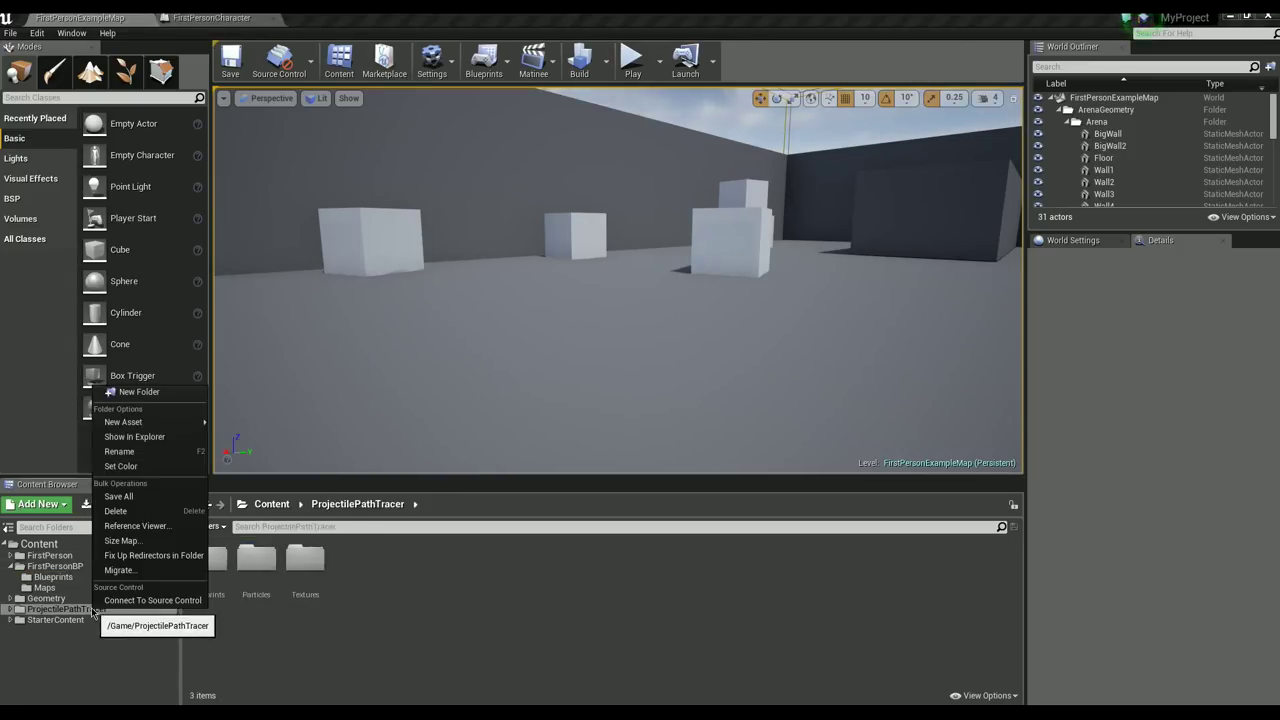
{"action": "mouse_move", "coordinate": [118, 570]}
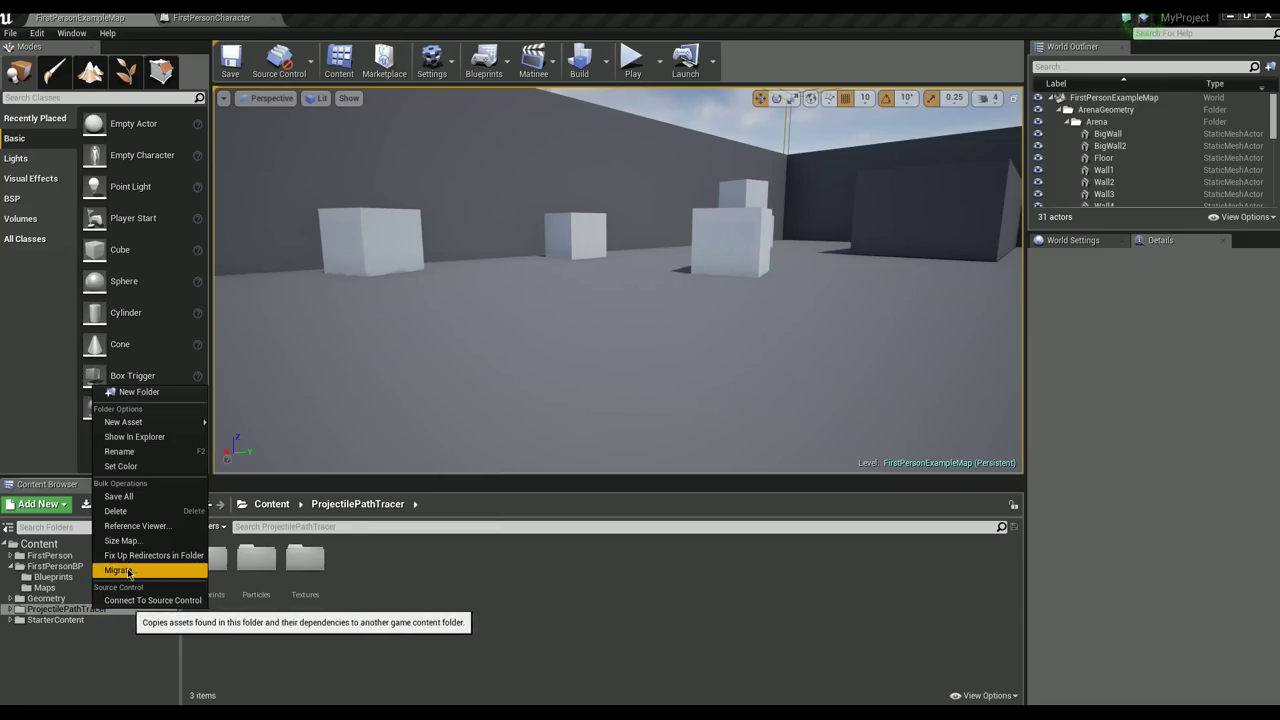
{"action": "left_click", "coordinate": [119, 570]}
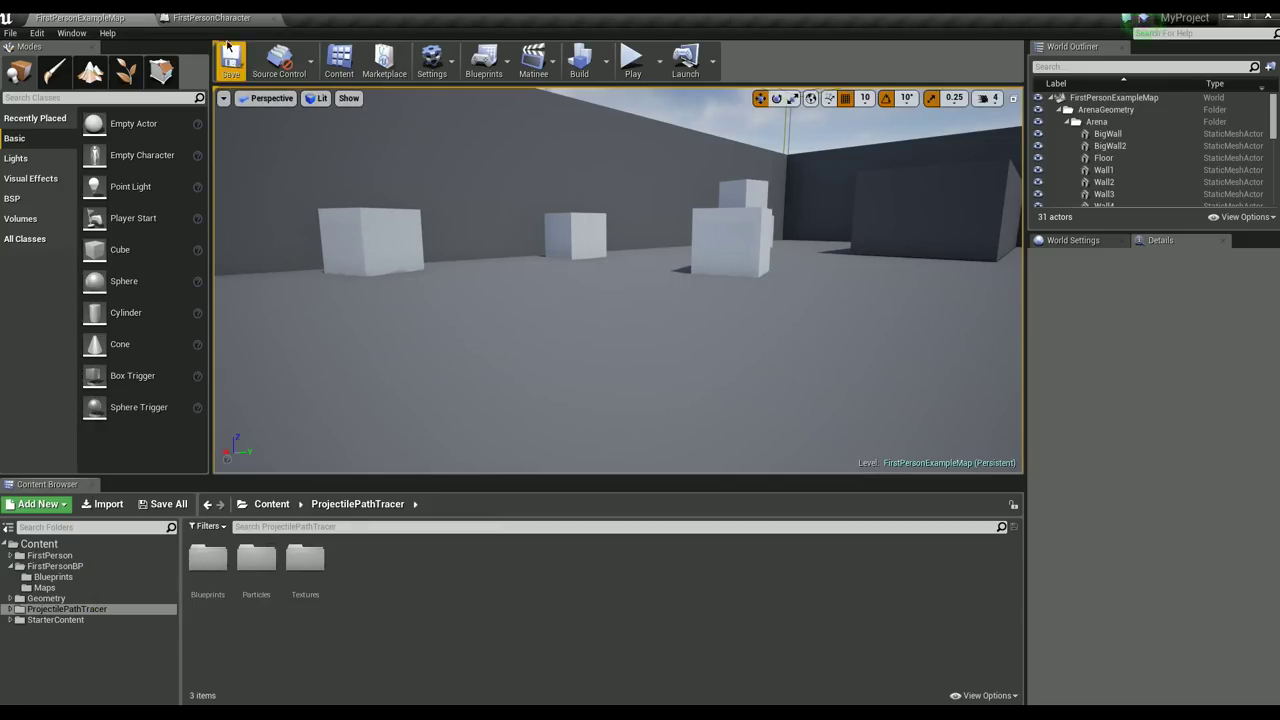
{"action": "left_click", "coordinate": [210, 18]}
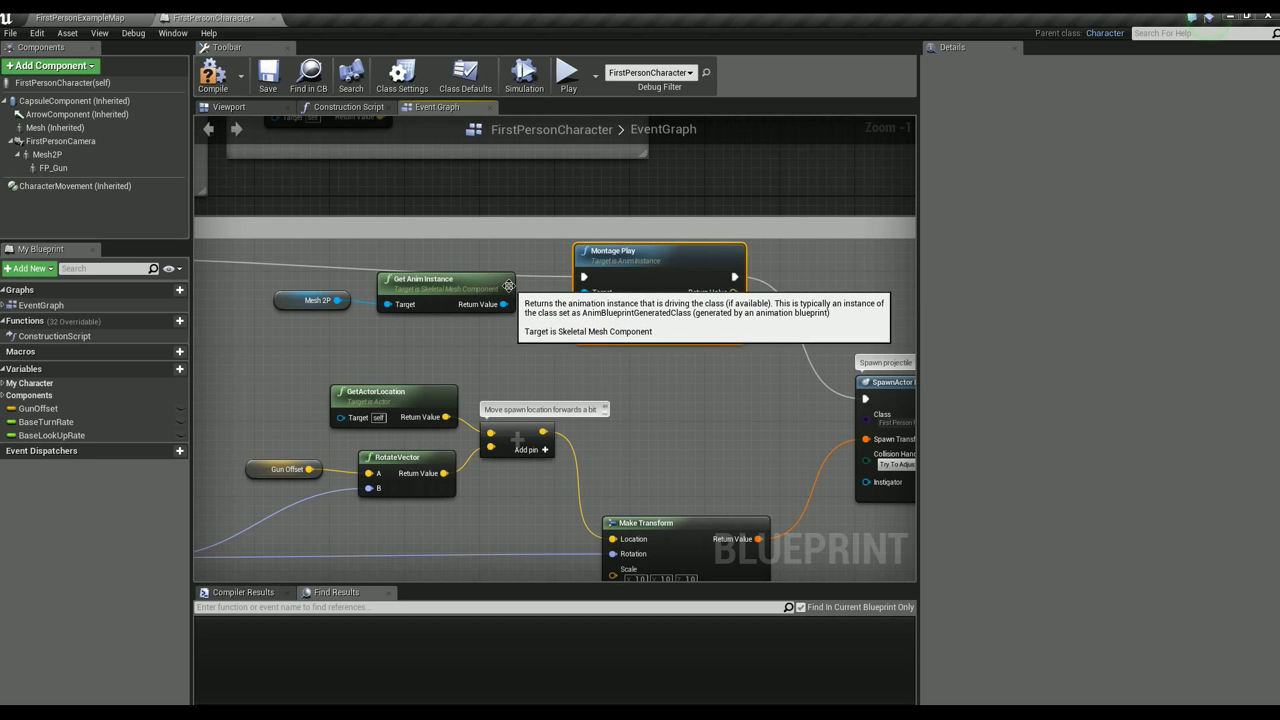
Step: Move InputAction Fire's firing-montage wire from Pressed to Released
{"action": "scroll", "scroll_direction": "down", "scroll_amount": 3}
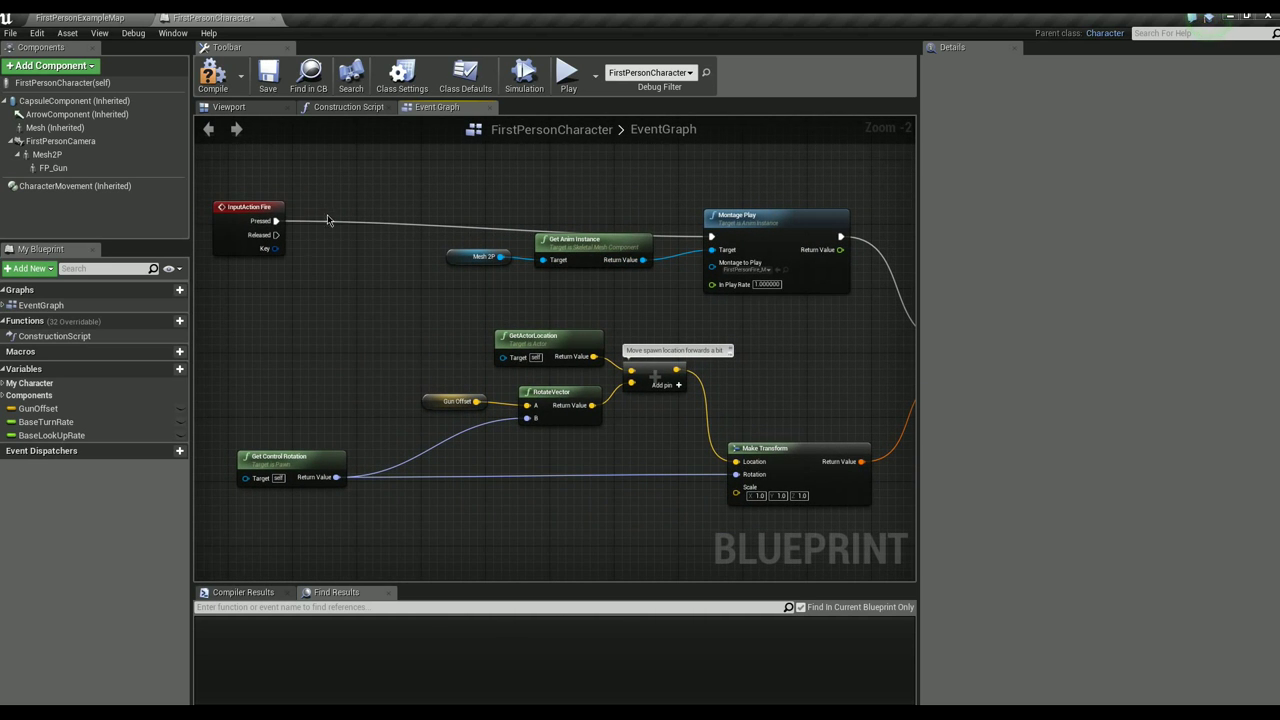
{"action": "mouse_move", "coordinate": [367, 276]}
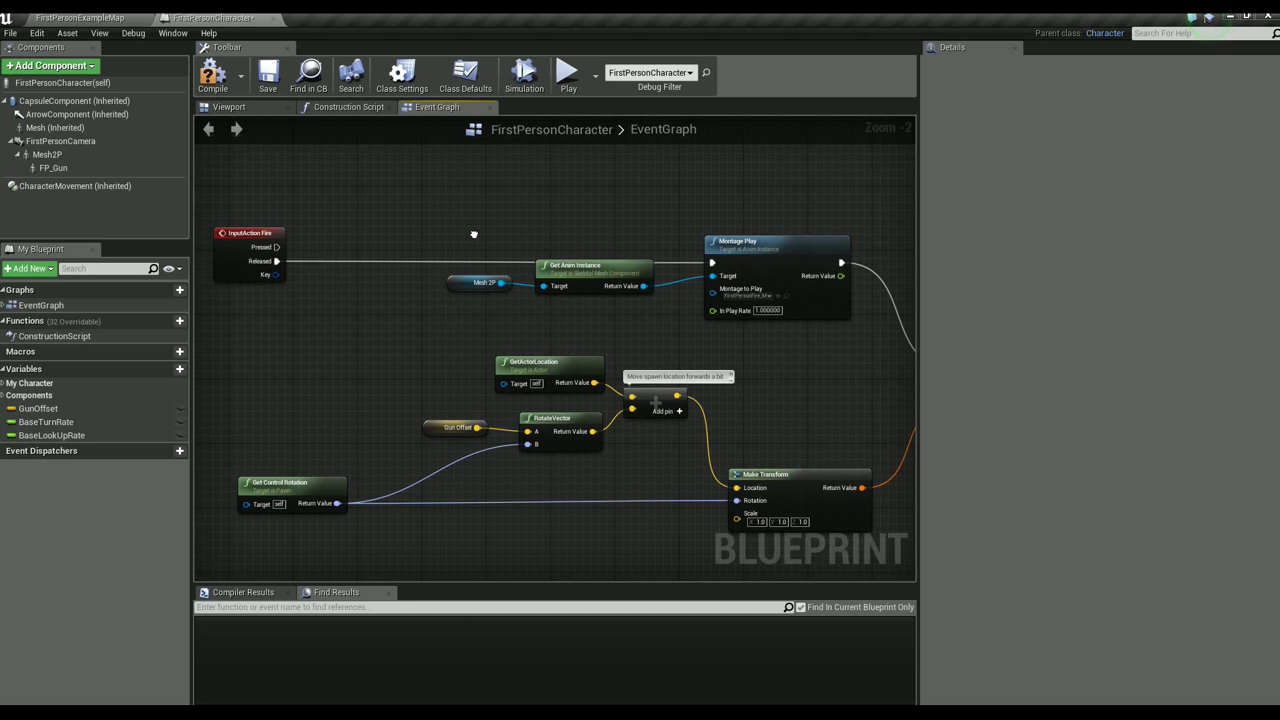
{"action": "scroll", "scroll_direction": "down", "scroll_amount": 3}
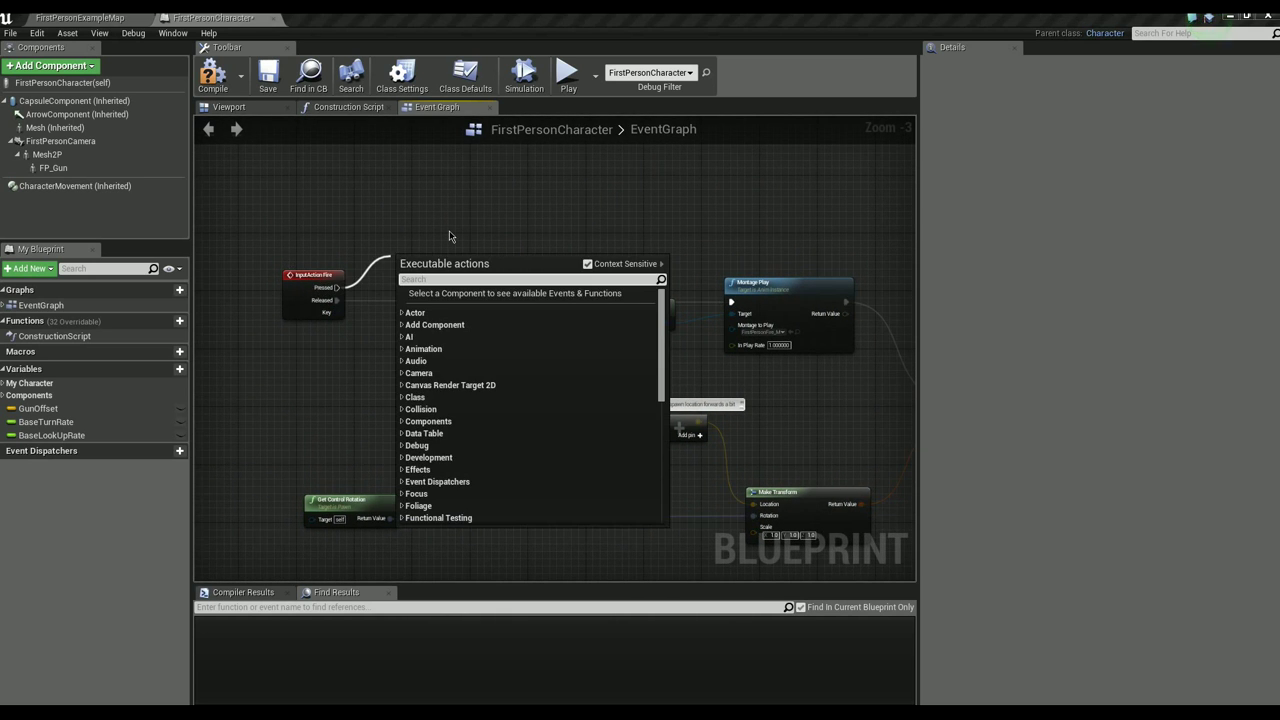
Step: From Pressed, spawn a BP_Trajectory actor using Get Actor Transform as spawn transform
{"action": "type", "text": "spawn actor"}
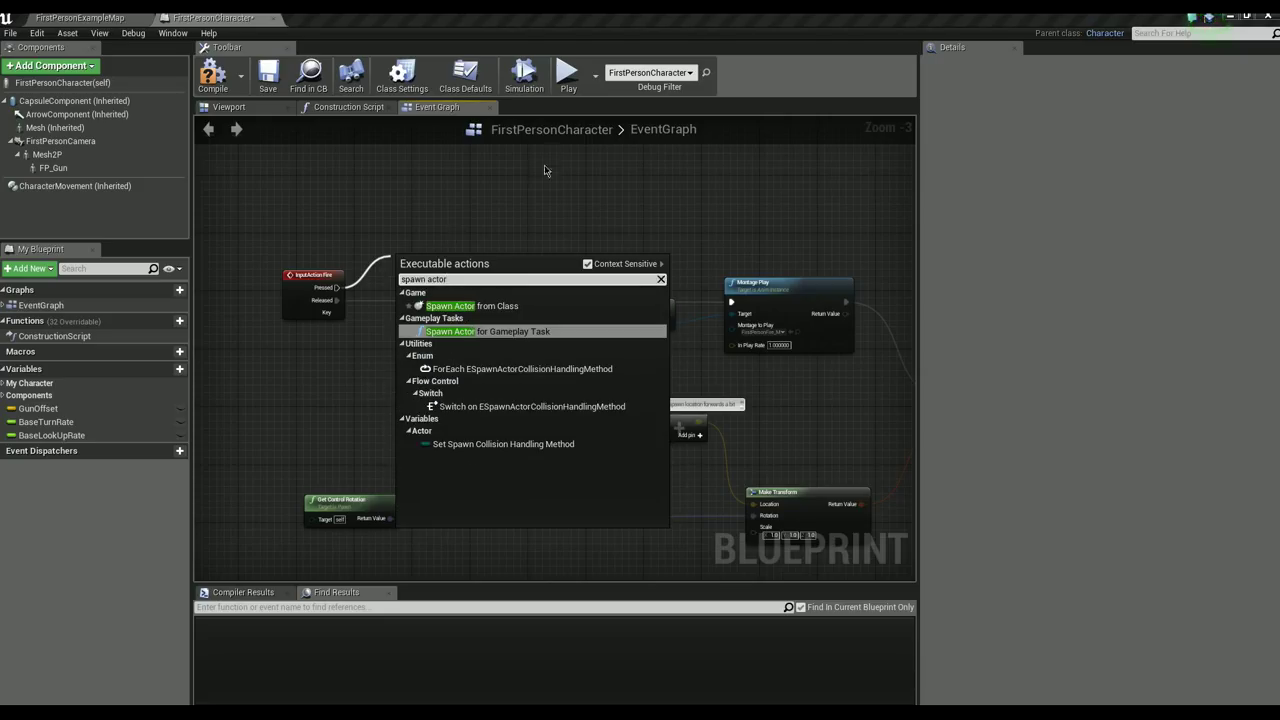
{"action": "left_click", "coordinate": [451, 305]}
{"action": "type", "text": "actor"}
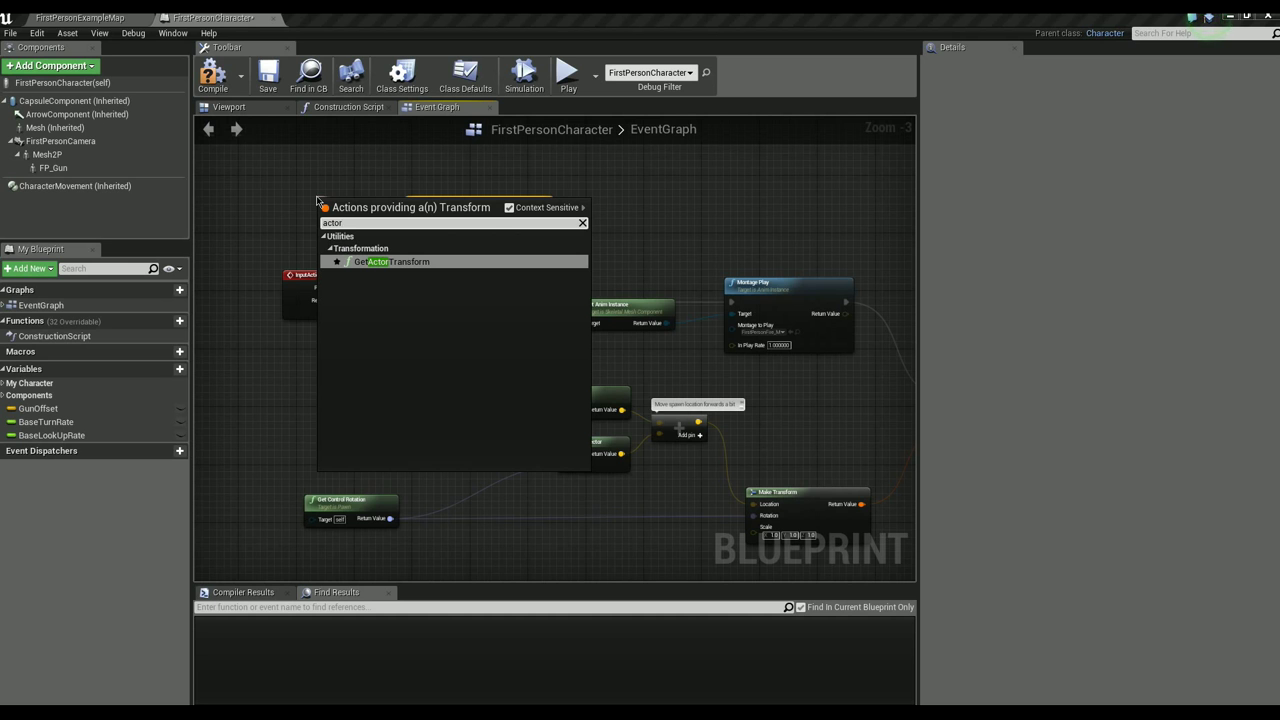
{"action": "left_click", "coordinate": [394, 261]}
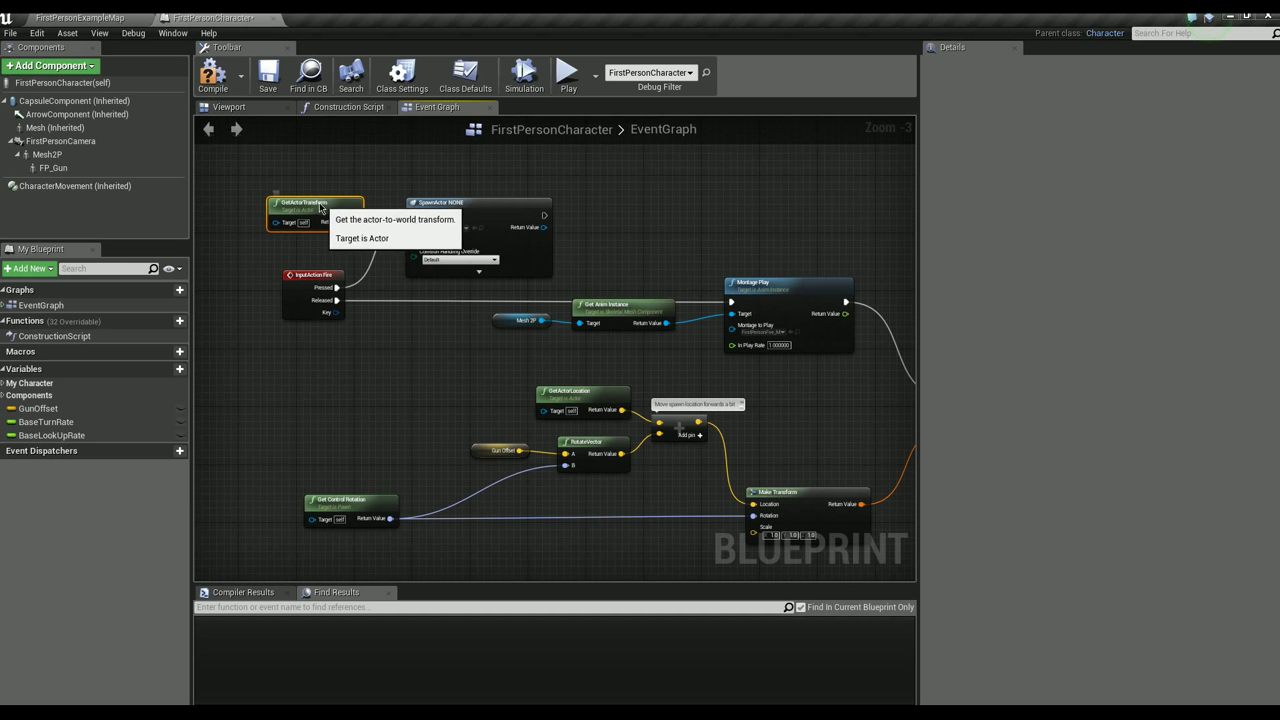
{"action": "mouse_move", "coordinate": [615, 270]}
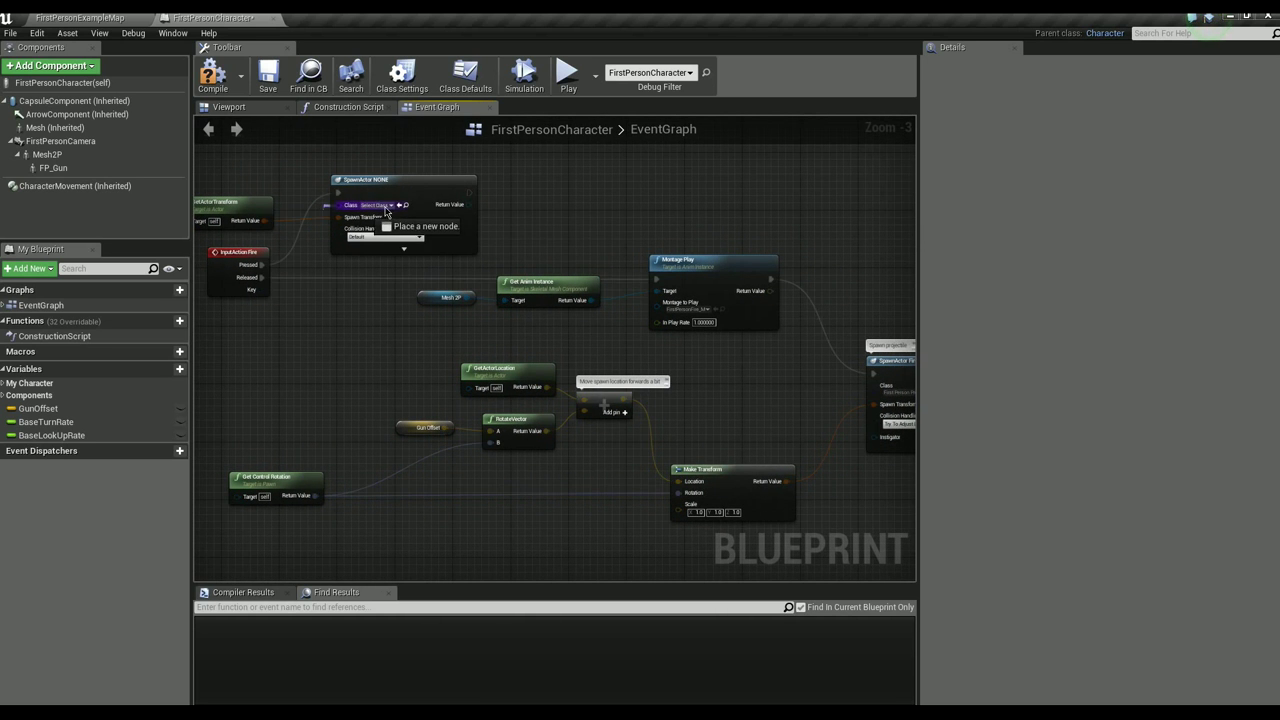
{"action": "left_click", "coordinate": [378, 205]}
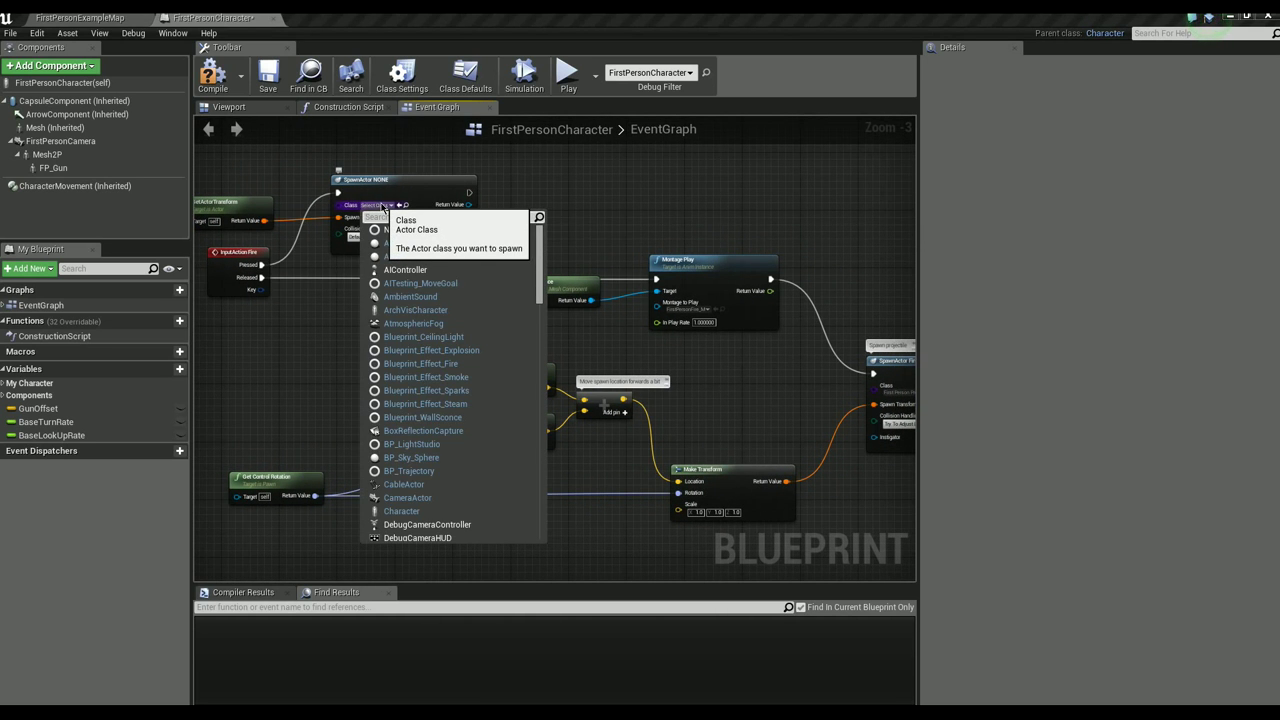
{"action": "type", "text": "traject"}
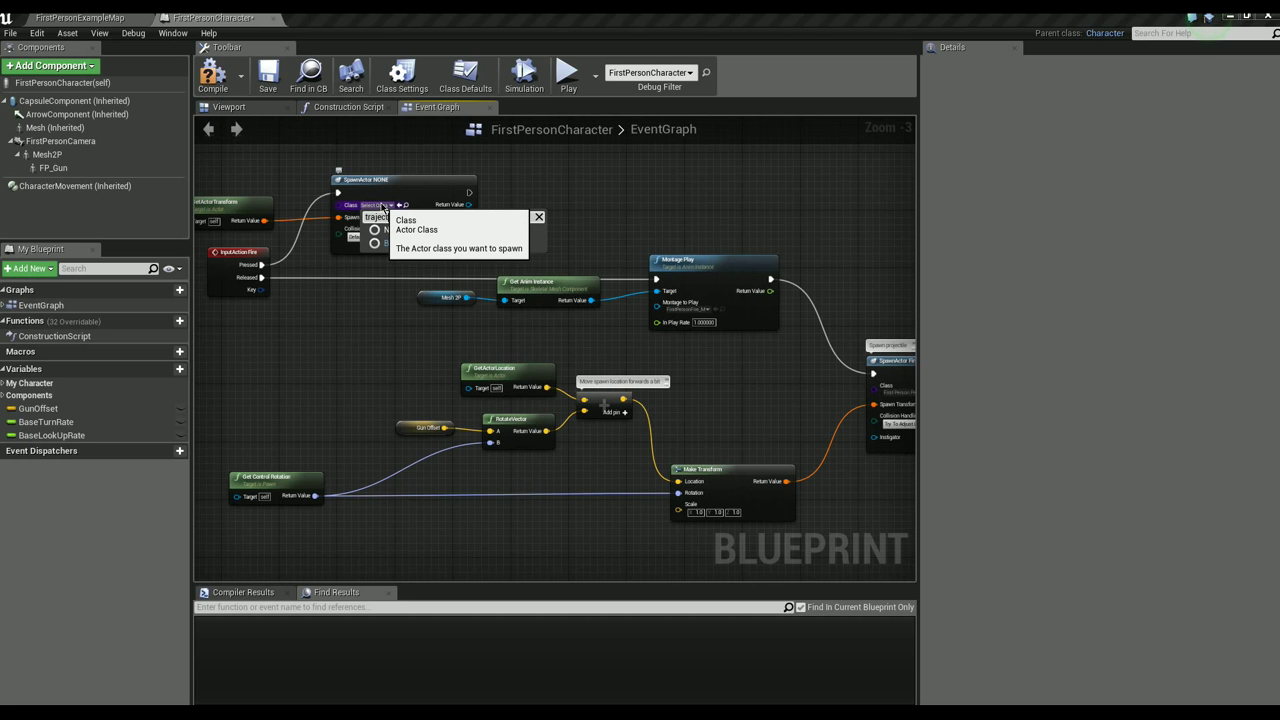
{"action": "type", "text": "traject"}
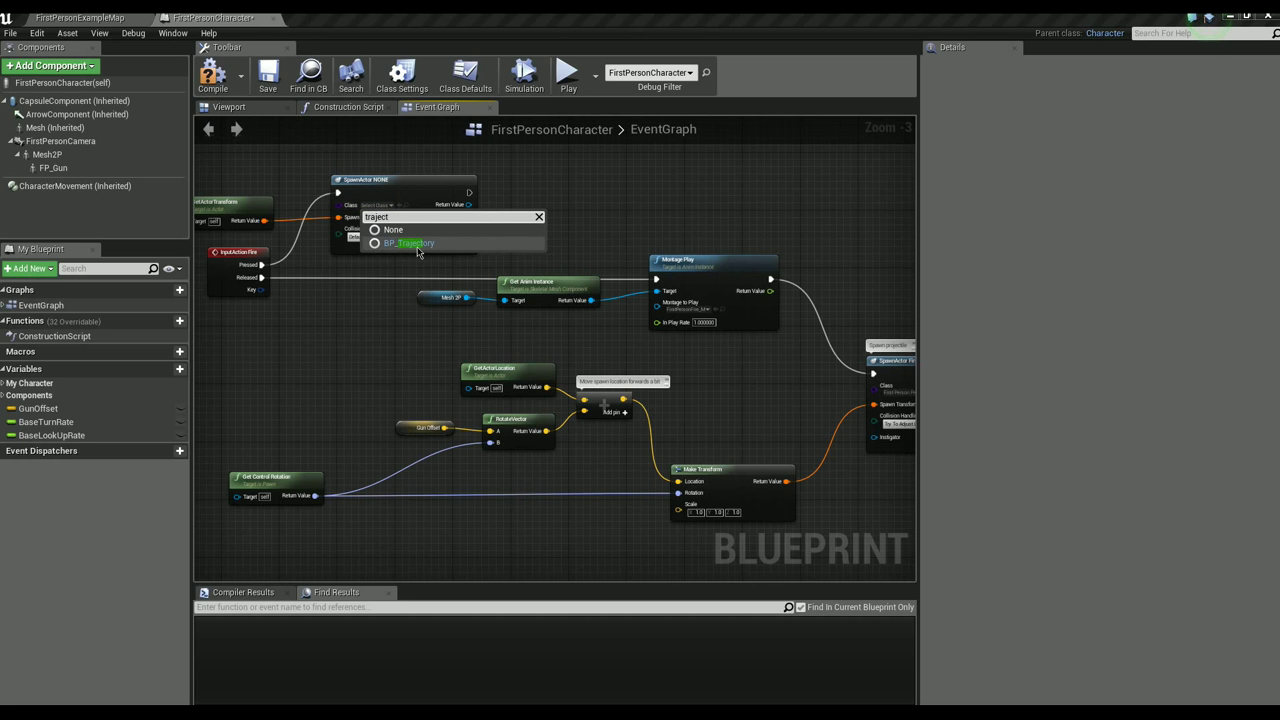
{"action": "left_click", "coordinate": [408, 243]}
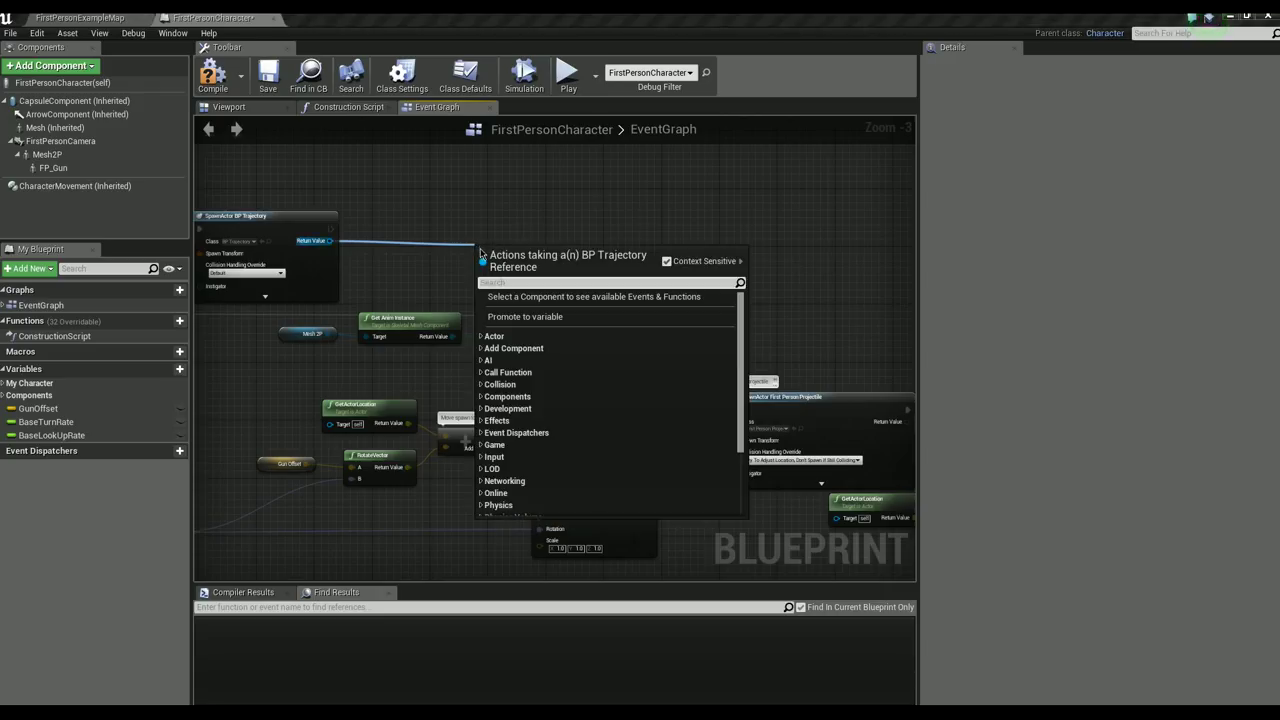
{"action": "mouse_move", "coordinate": [465, 246]}
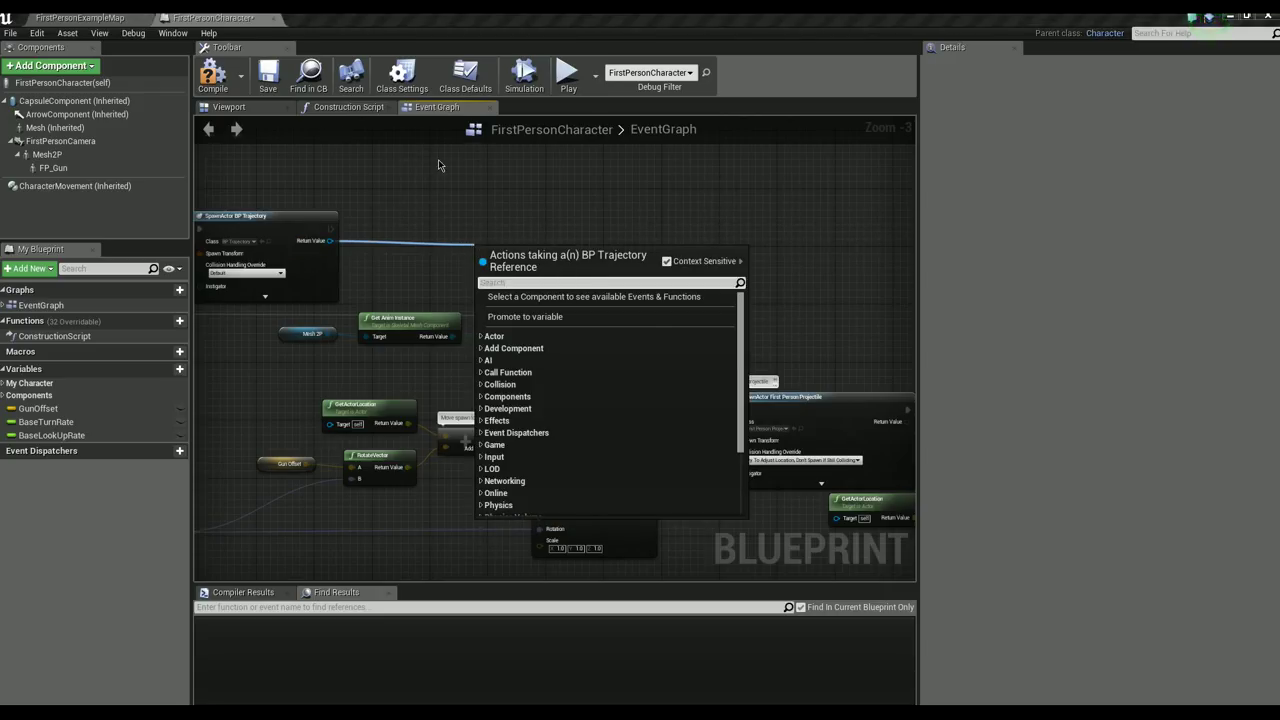
Step: Call Calculate Trajectory on the spawned BP_Trajectory's Return Value
{"action": "type", "text": "calc"}
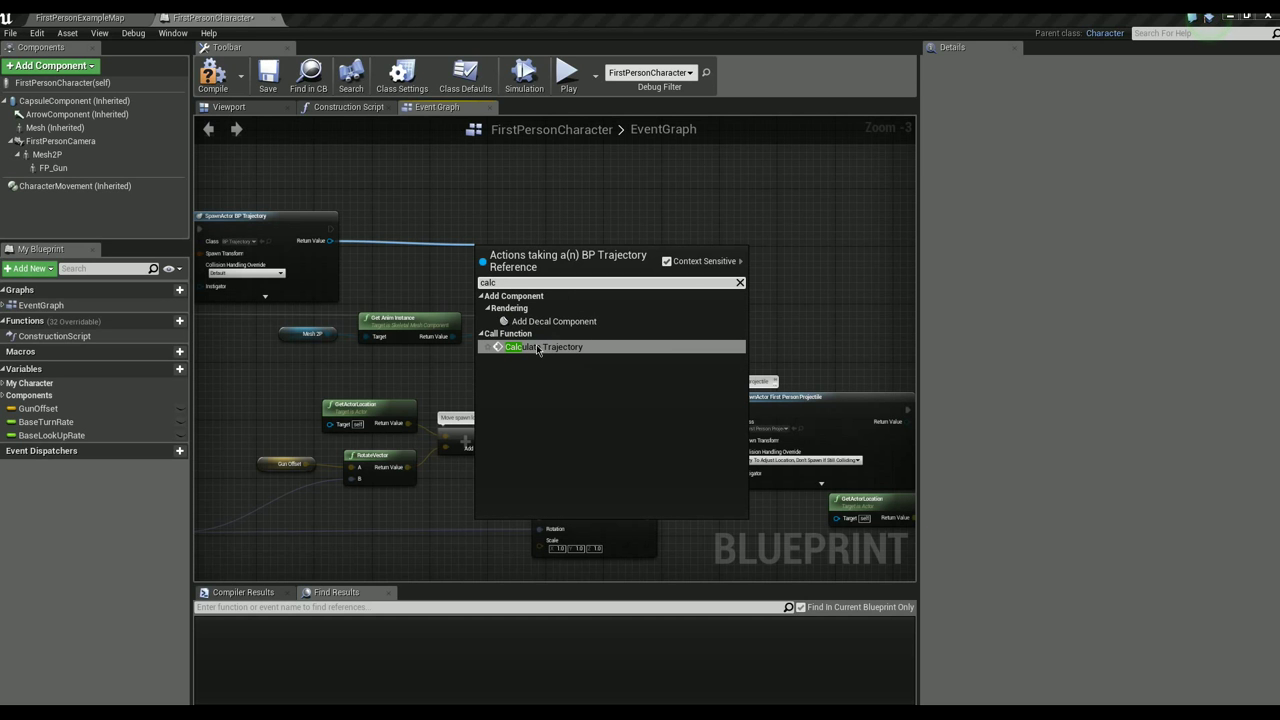
{"action": "left_click", "coordinate": [543, 347]}
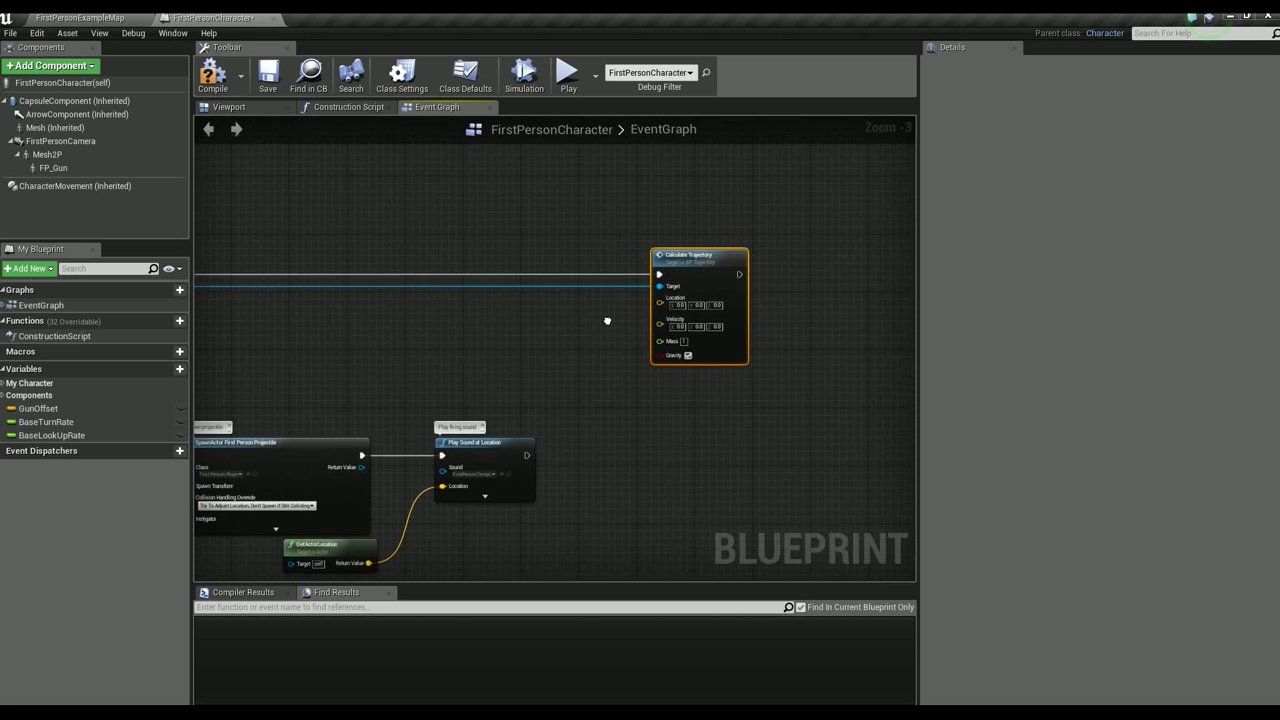
Step: Add Event Tick and route it through a new Gate node
{"action": "right_click", "coordinate": [607, 321]}
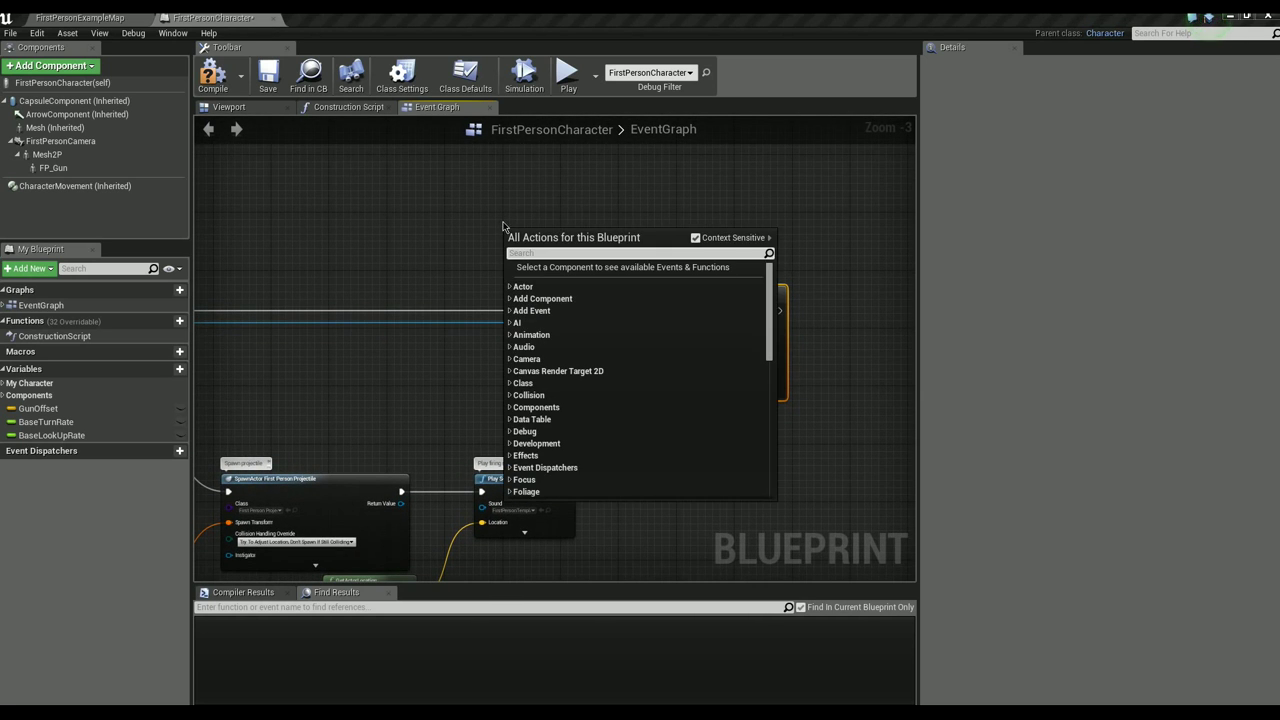
{"action": "type", "text": "tick"}
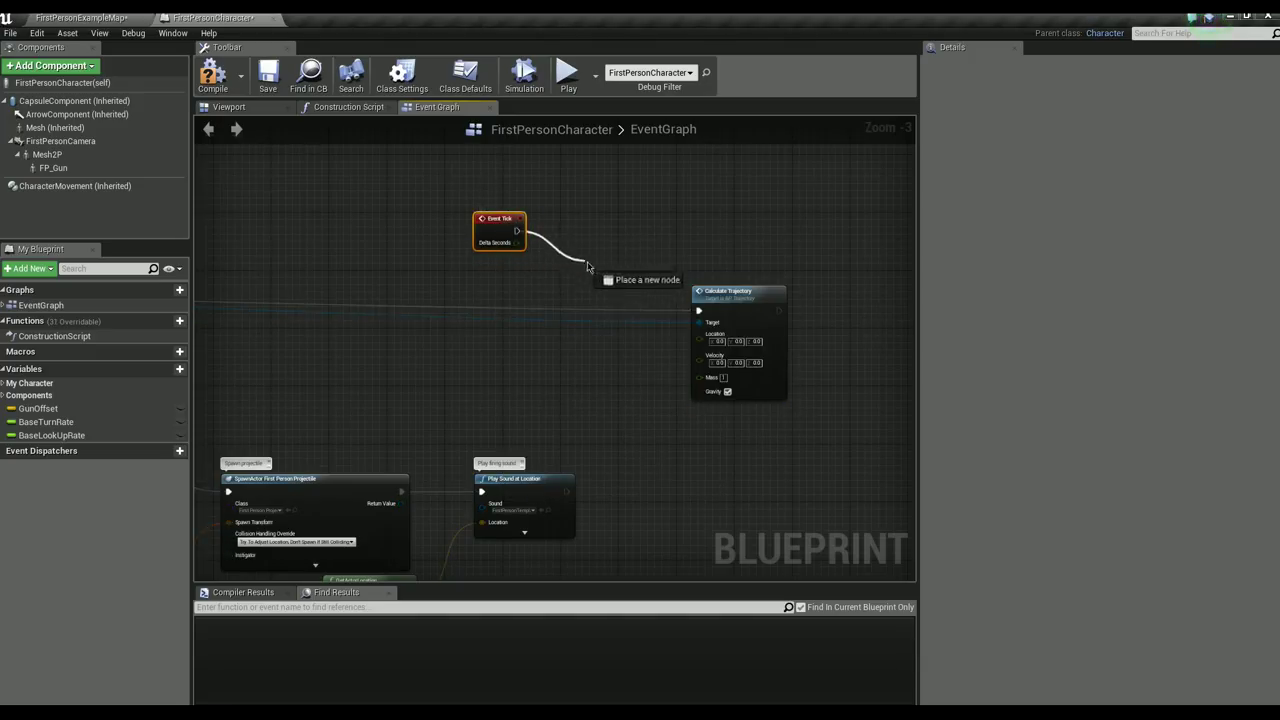
{"action": "type", "text": "gate"}
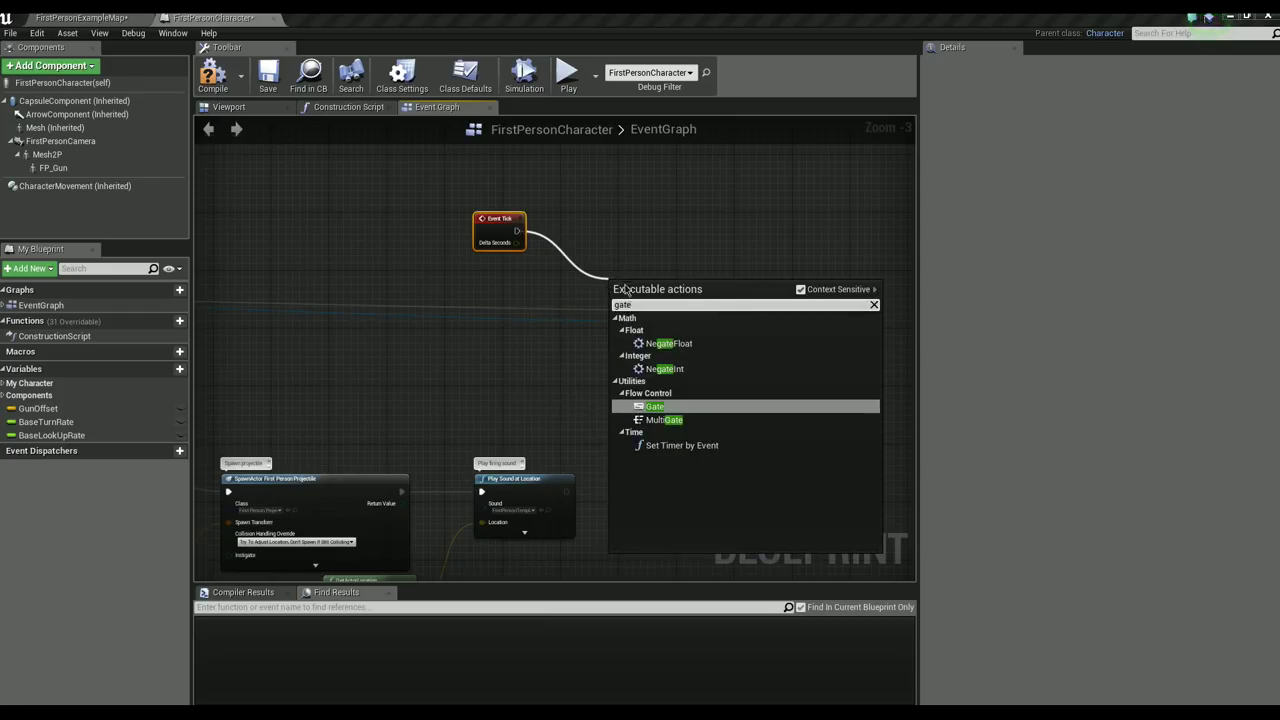
{"action": "left_click", "coordinate": [655, 407]}
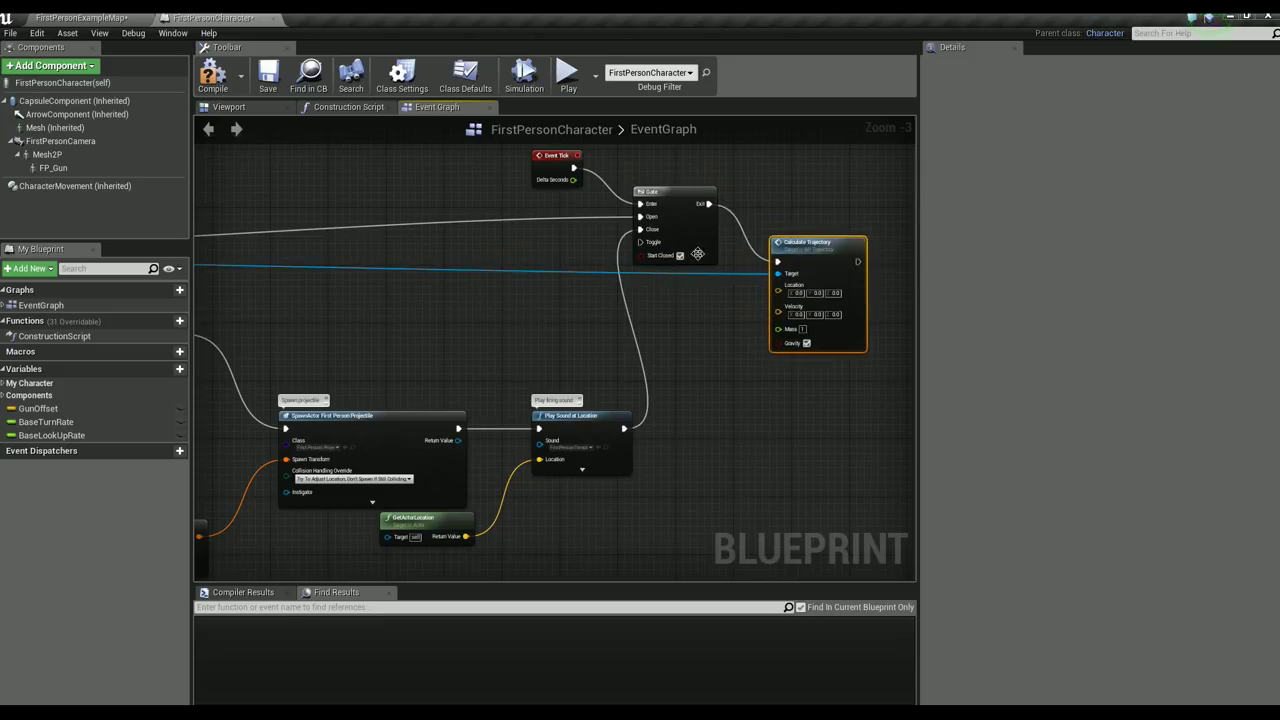
{"action": "mouse_move", "coordinate": [793, 290]}
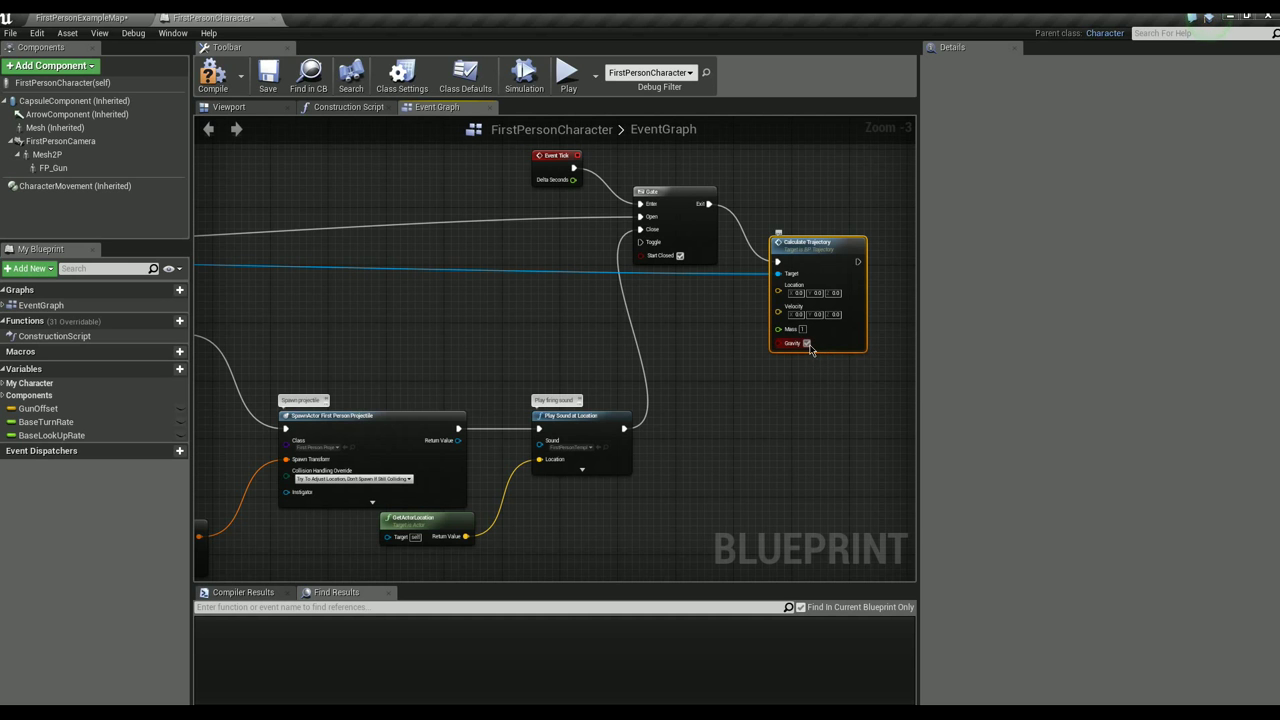
Step: Tick the Gravity checkbox on the Calculate Trajectory node
{"action": "left_click", "coordinate": [806, 343]}
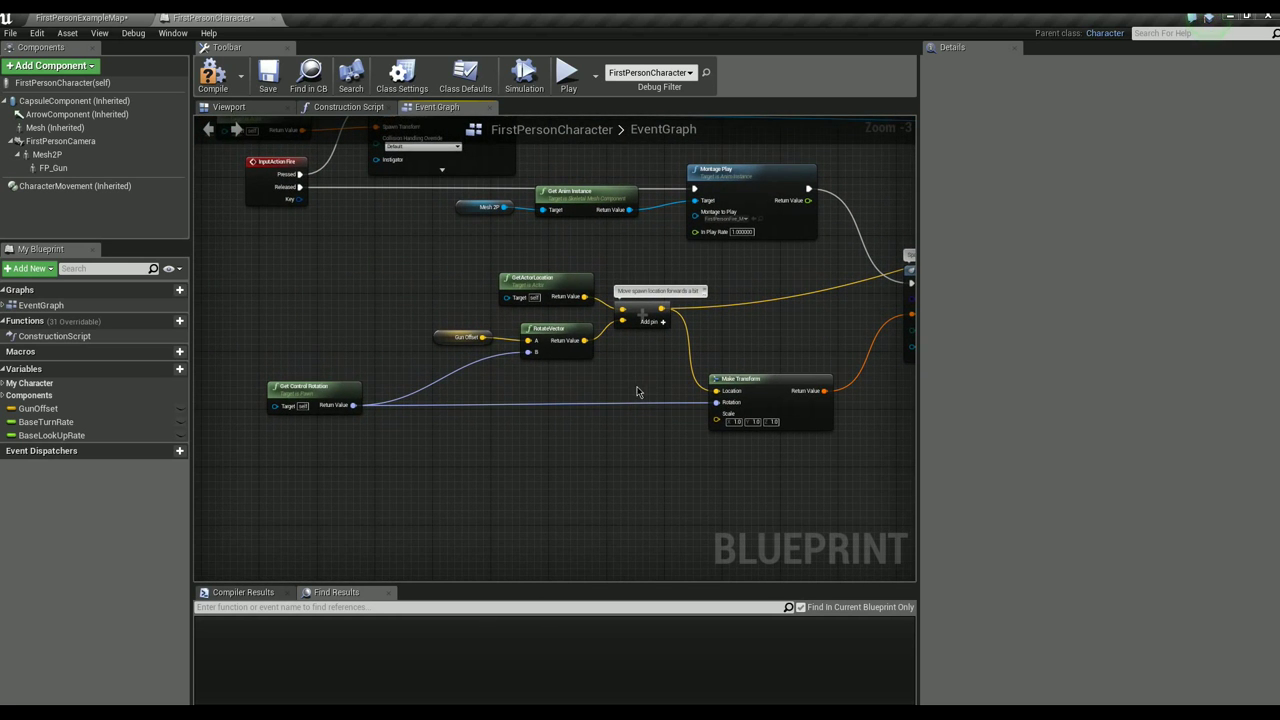
{"action": "mouse_move", "coordinate": [610, 392]}
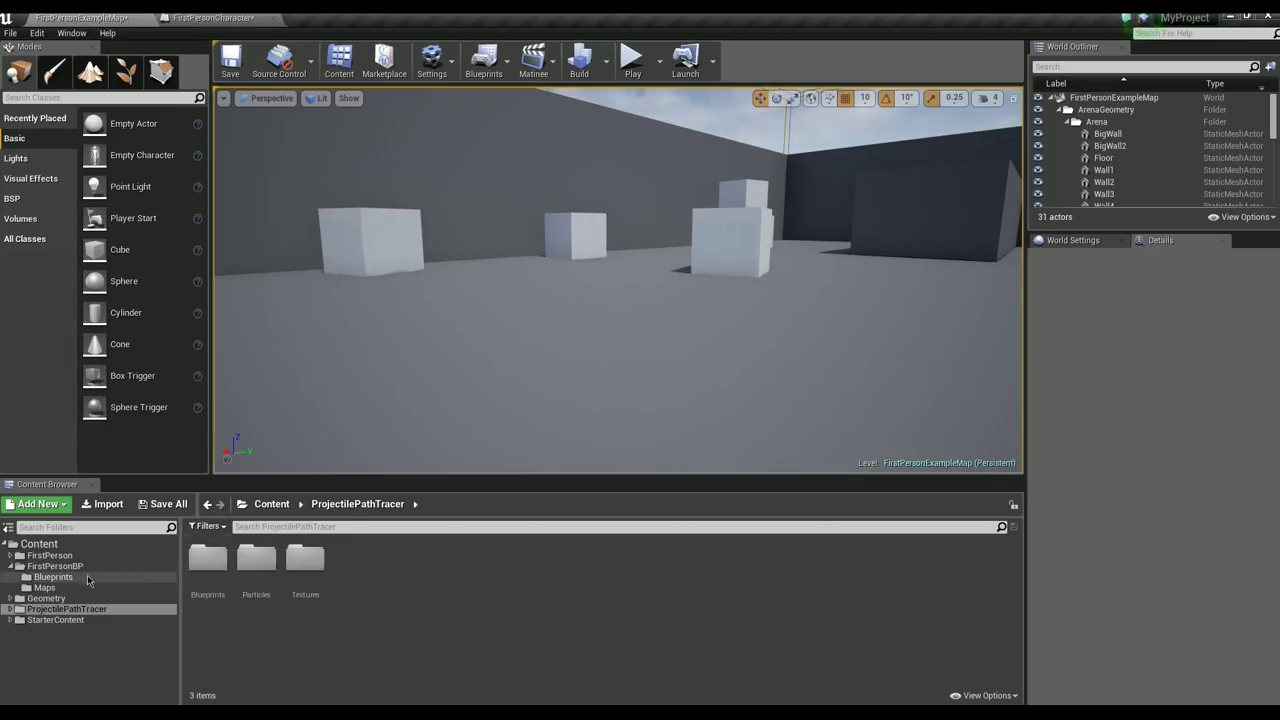
Step: Check FirstPersonProjectile's Projectile component for its 3000 initial speed, then return to FirstPersonCharacter
{"action": "left_click", "coordinate": [53, 577]}
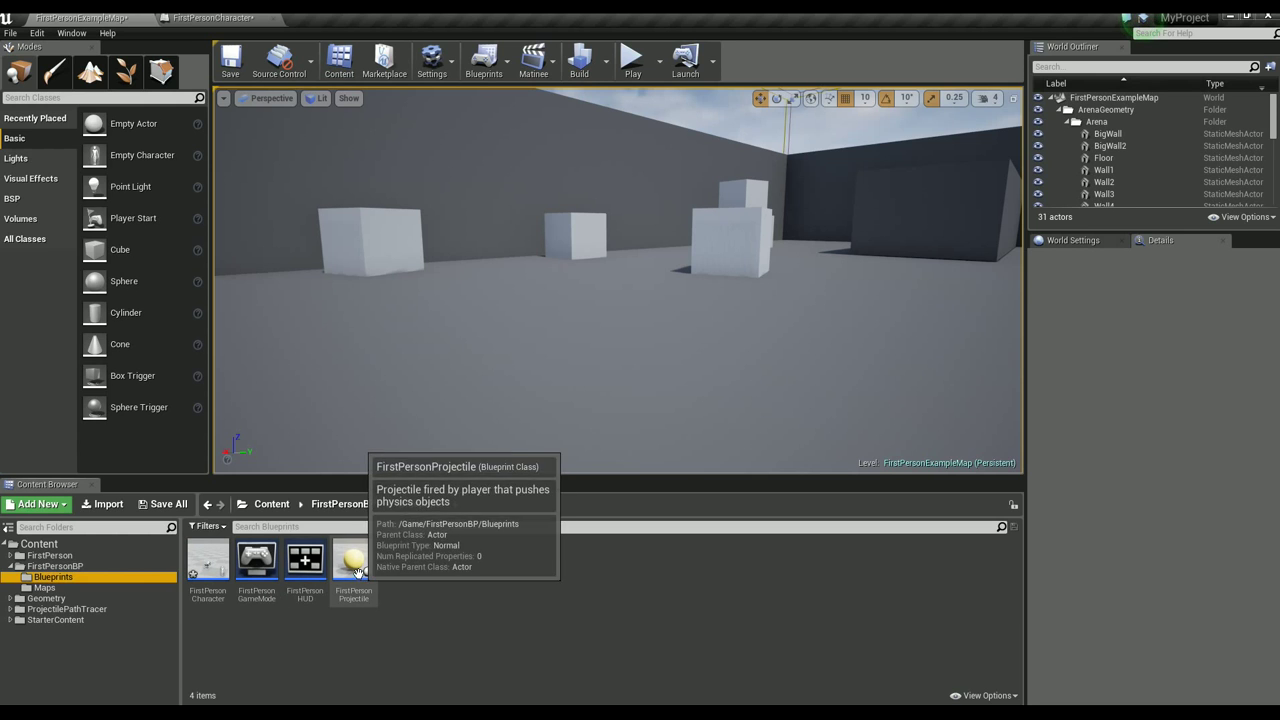
{"action": "double_click", "coordinate": [353, 560]}
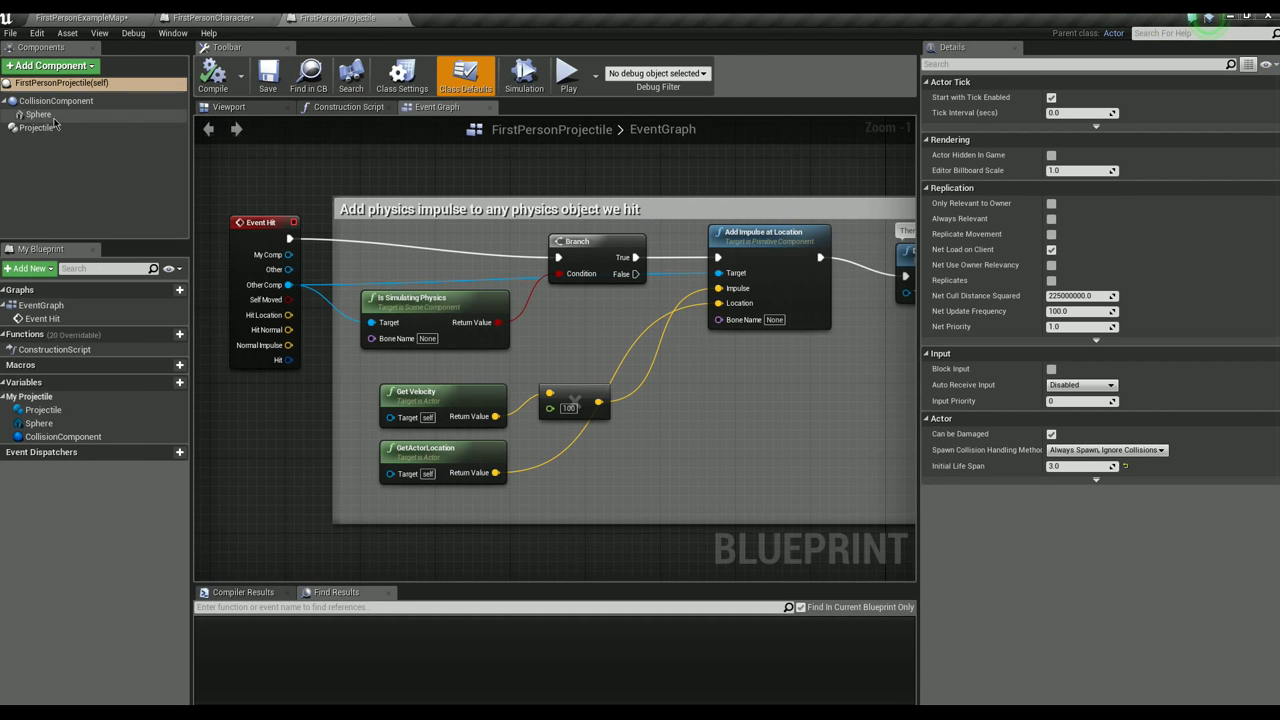
{"action": "left_click", "coordinate": [37, 128]}
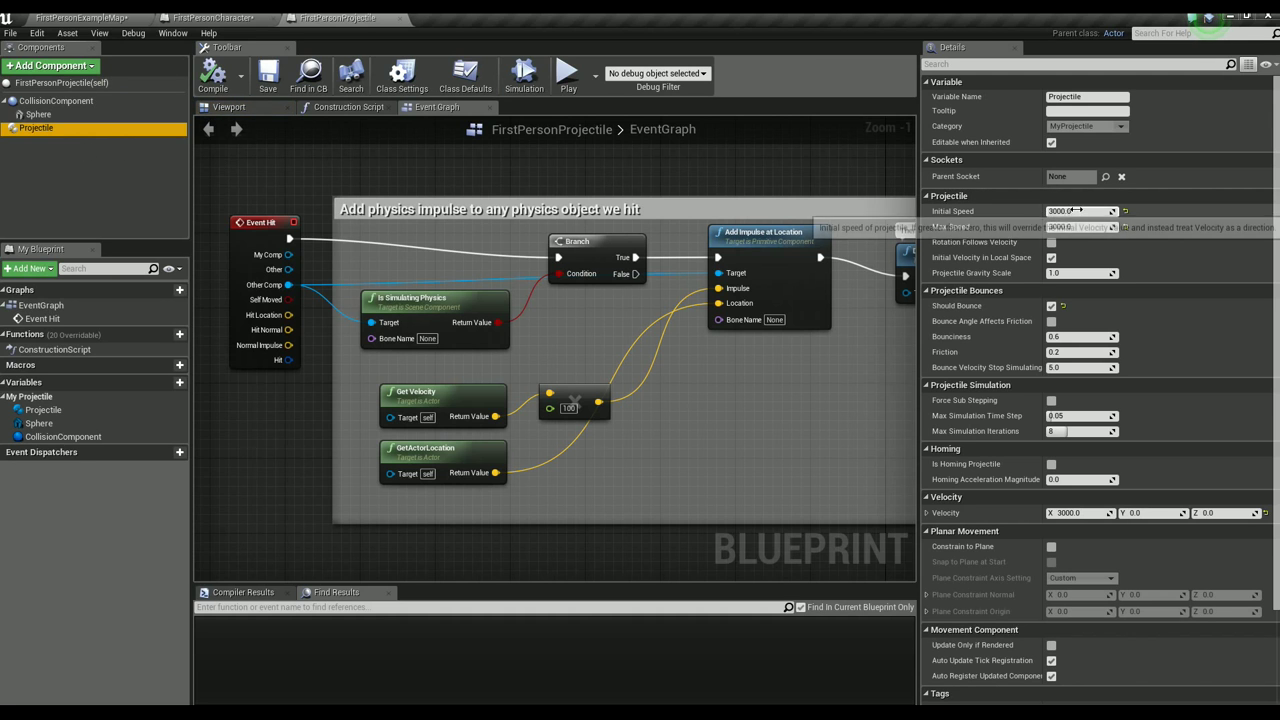
{"action": "mouse_move", "coordinate": [215, 22]}
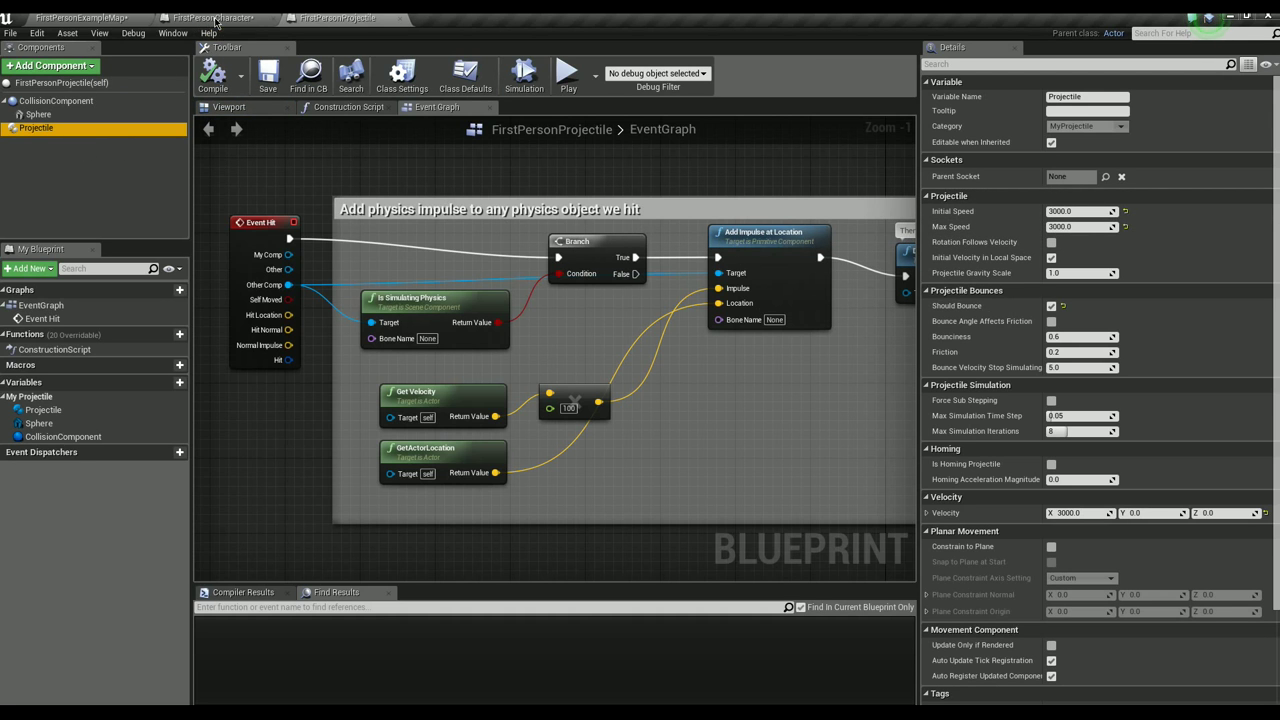
{"action": "left_click", "coordinate": [212, 18]}
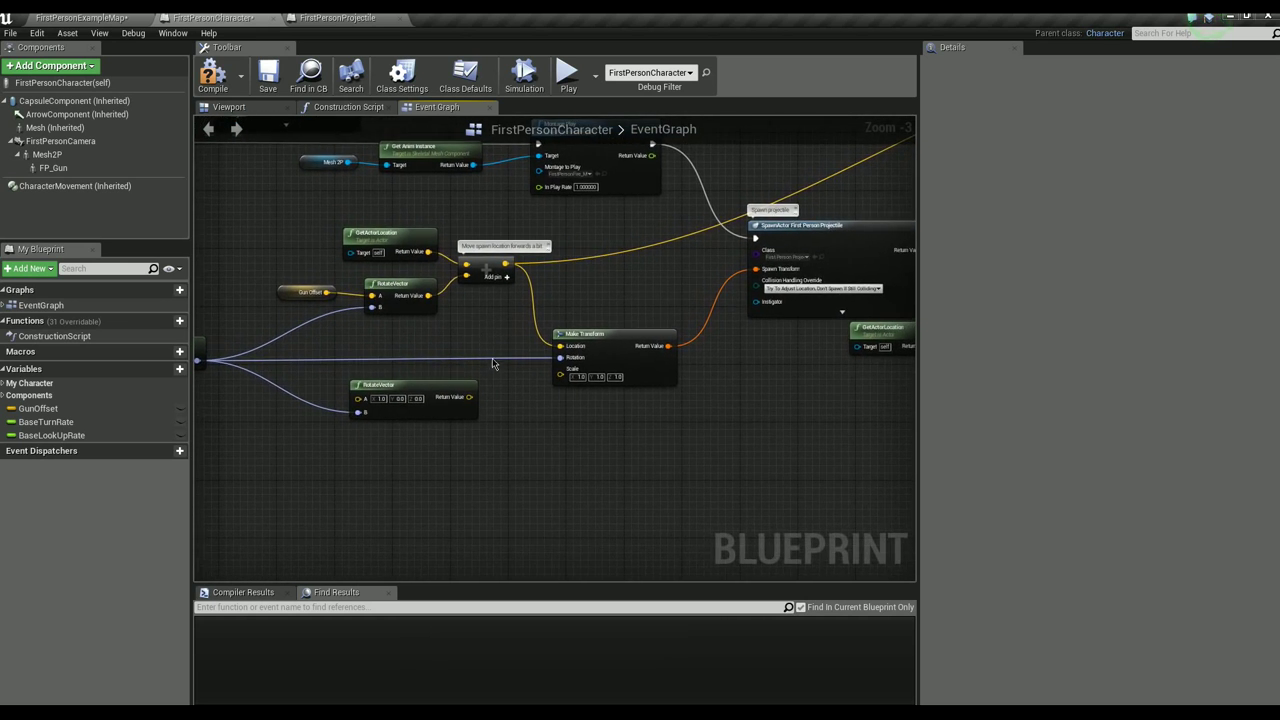
{"action": "mouse_move", "coordinate": [507, 390]}
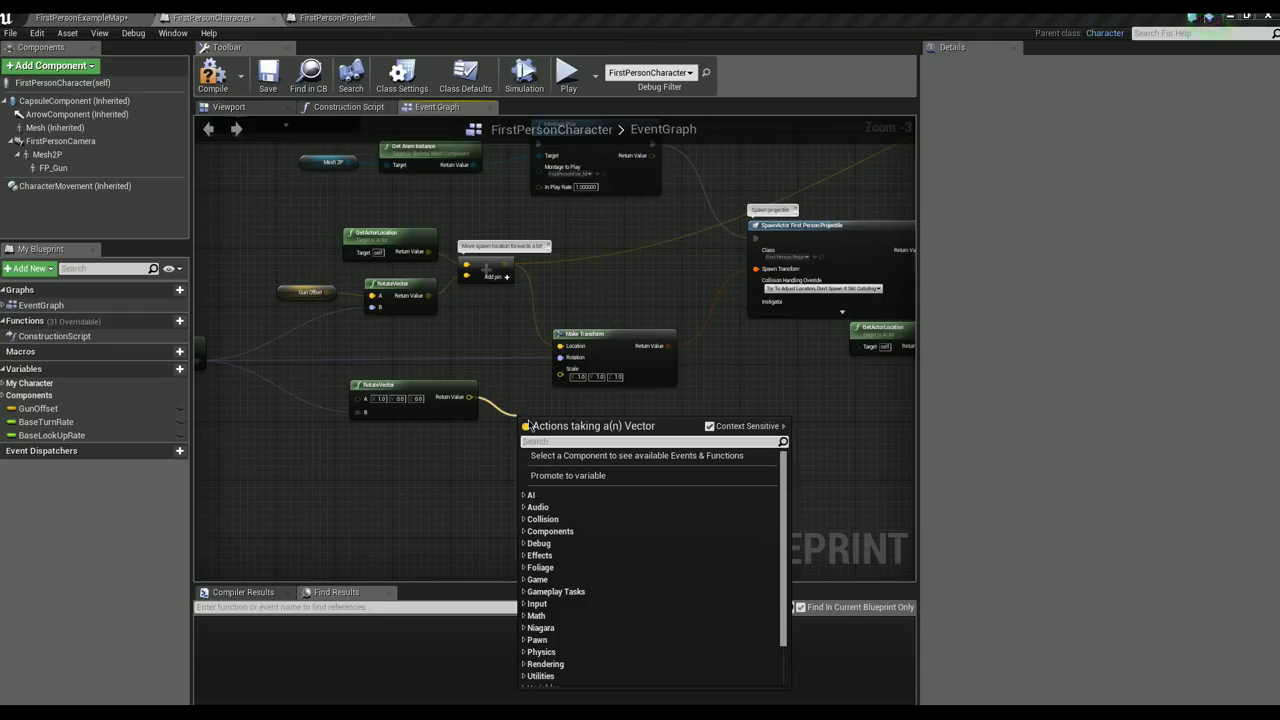
Step: Add a Rotate Vector node rotating (1,0,0) by control rotation, multiplied by 3000
{"action": "type", "text": "vector"}
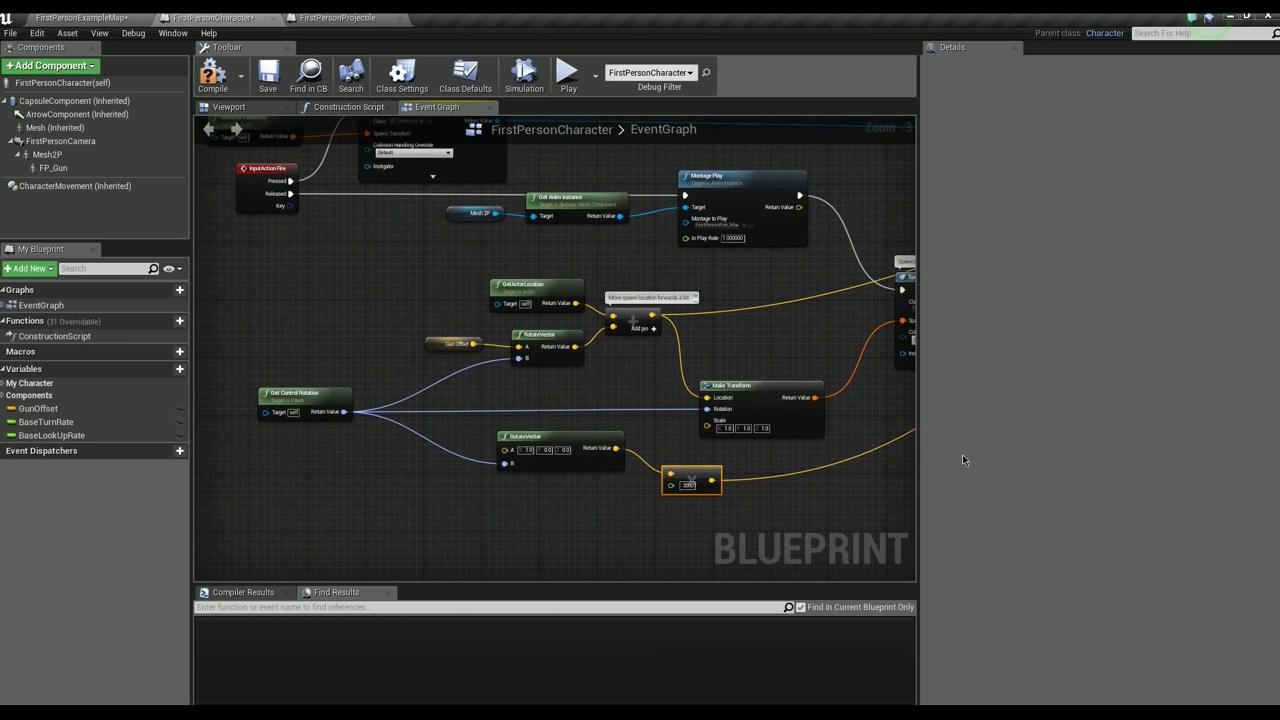
{"action": "mouse_move", "coordinate": [938, 467]}
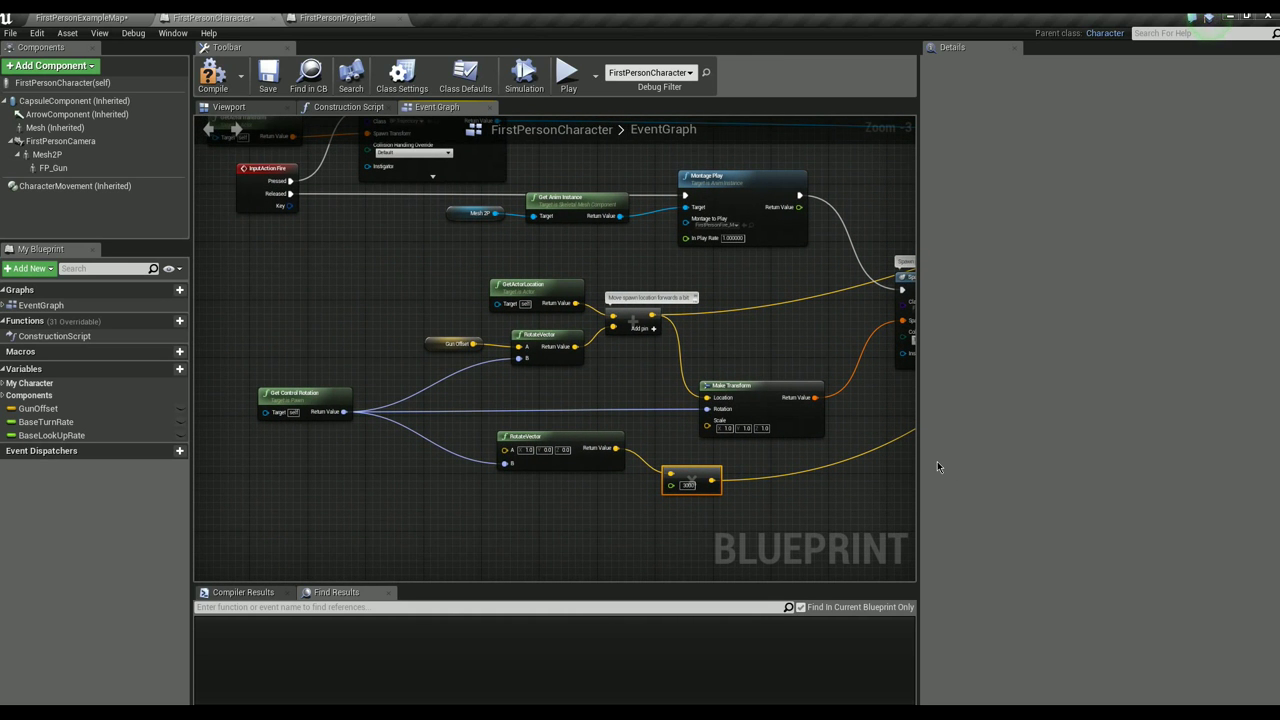
{"action": "mouse_move", "coordinate": [650, 170]}
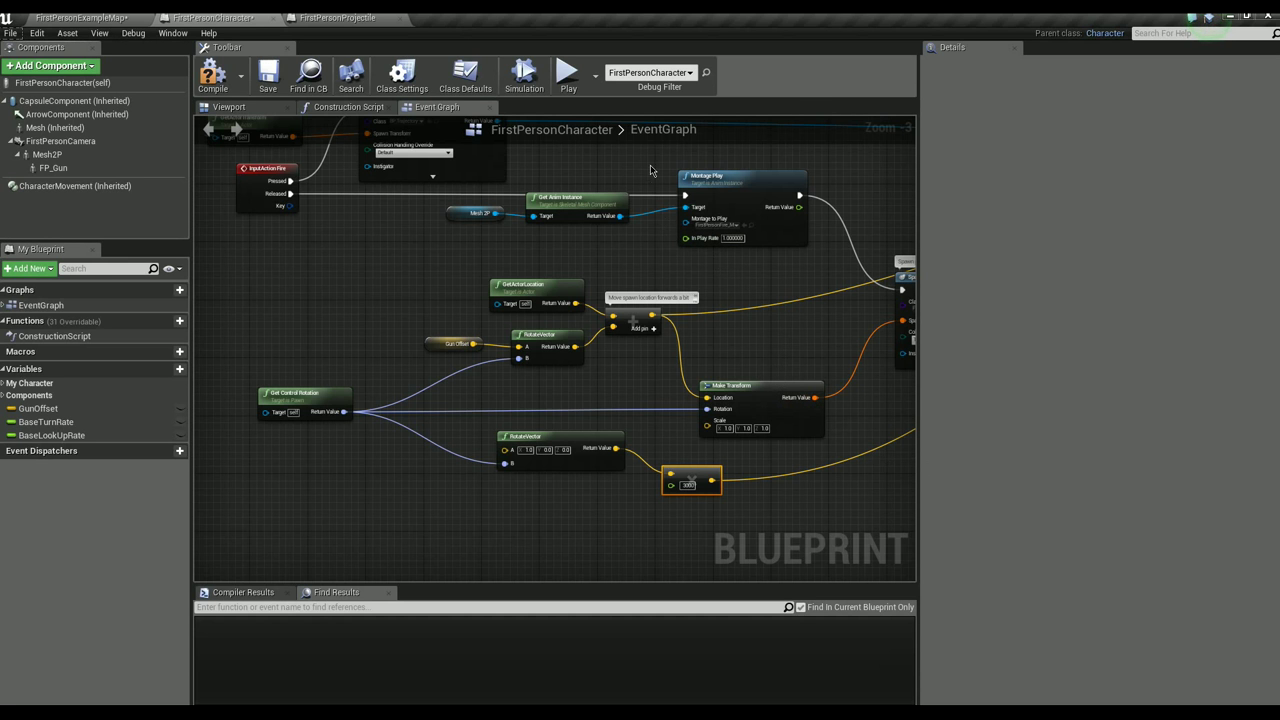
Step: Pan to SpawnActor BP Trajectory and drag from its Return Value for actions
{"action": "left_click", "coordinate": [568, 72]}
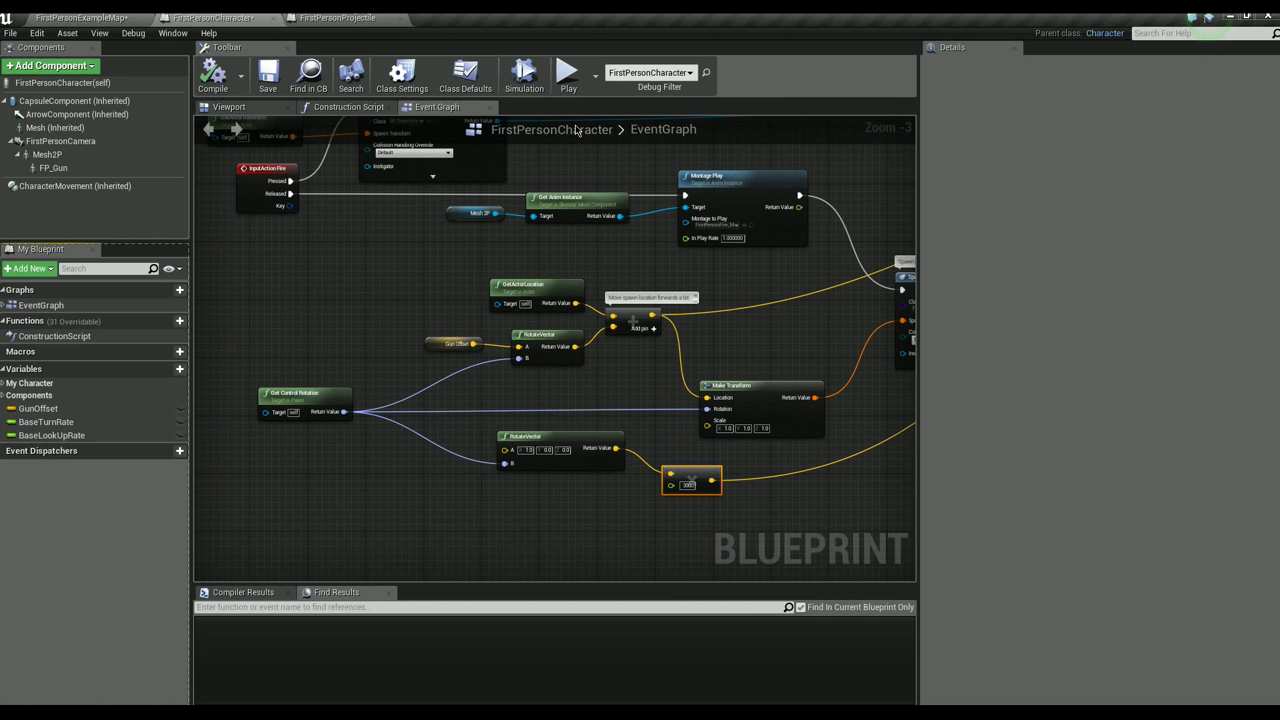
{"action": "mouse_move", "coordinate": [620, 318]}
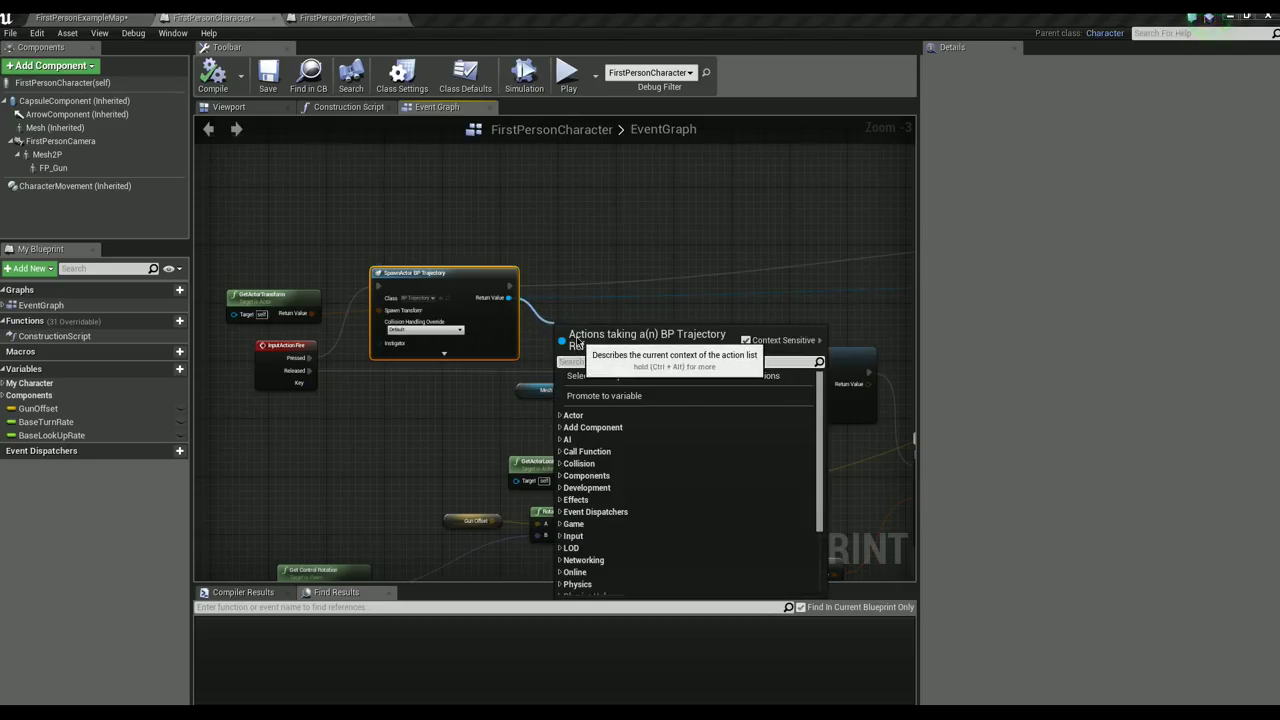
Step: Add a DestroyActor node targeting the spawned BP_Trajectory on Released, then start a play-test
{"action": "type", "text": "destroy"}
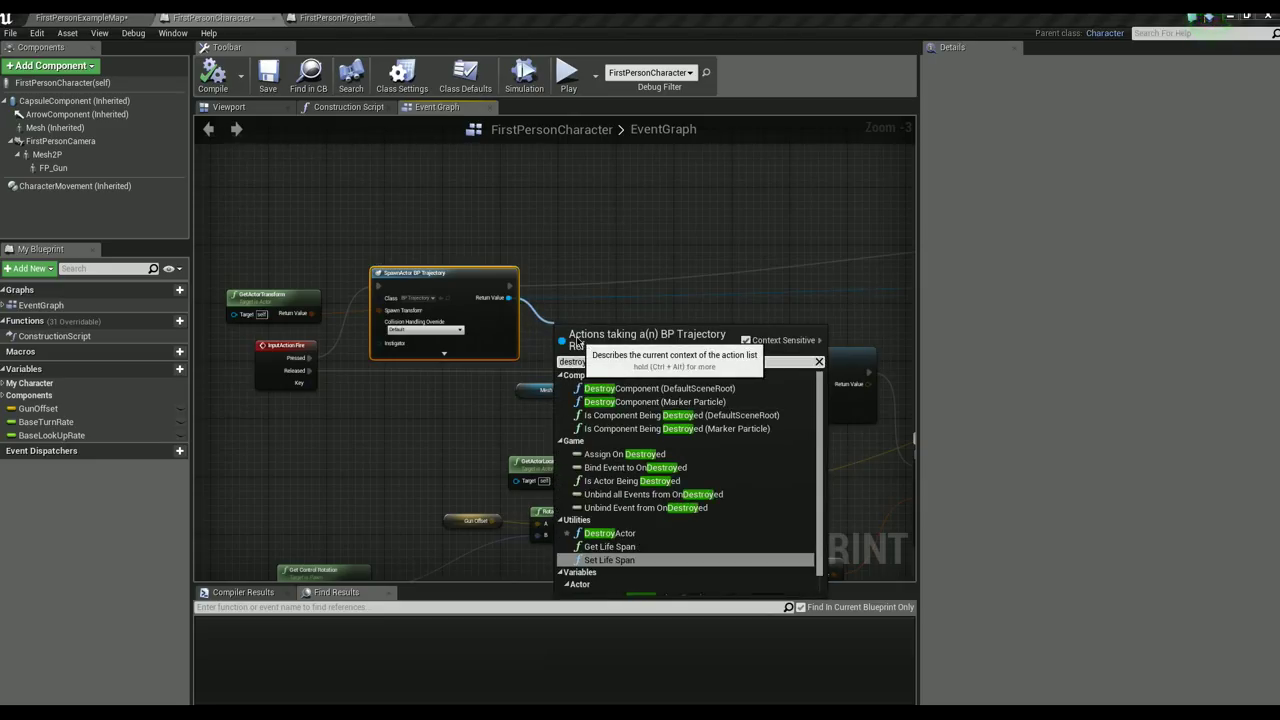
{"action": "left_click", "coordinate": [610, 533]}
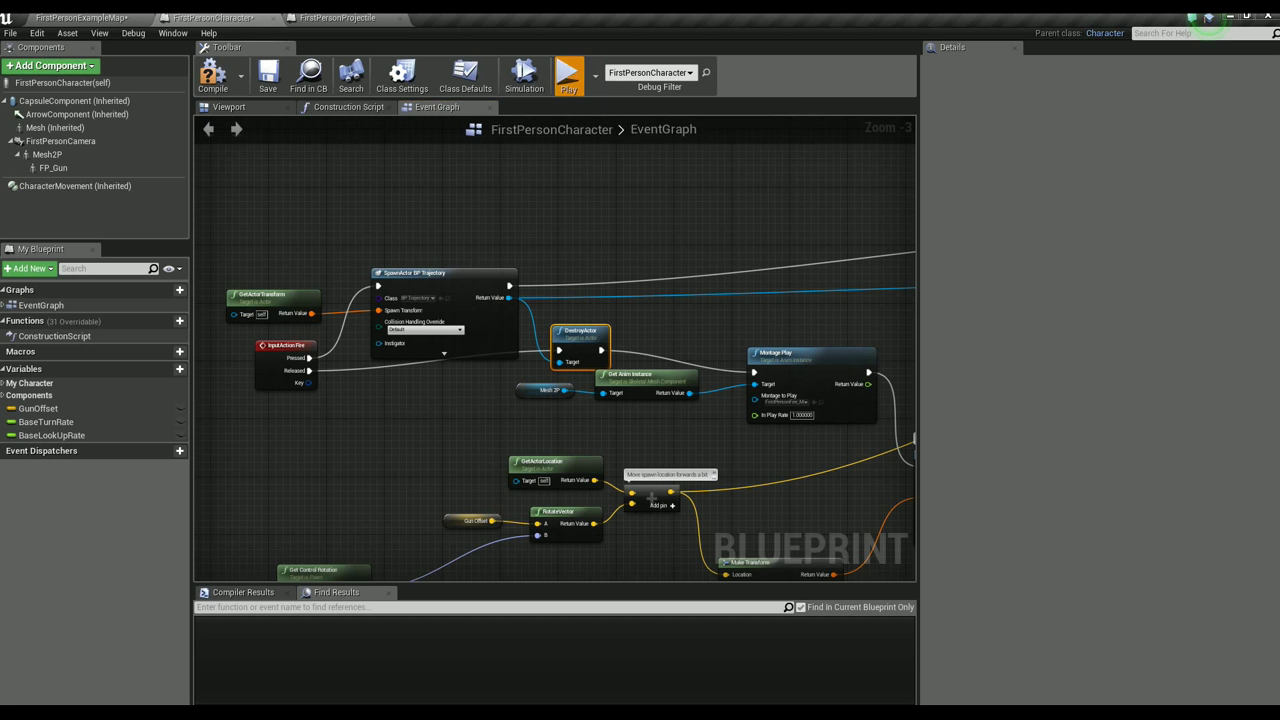
{"action": "left_click", "coordinate": [568, 71]}
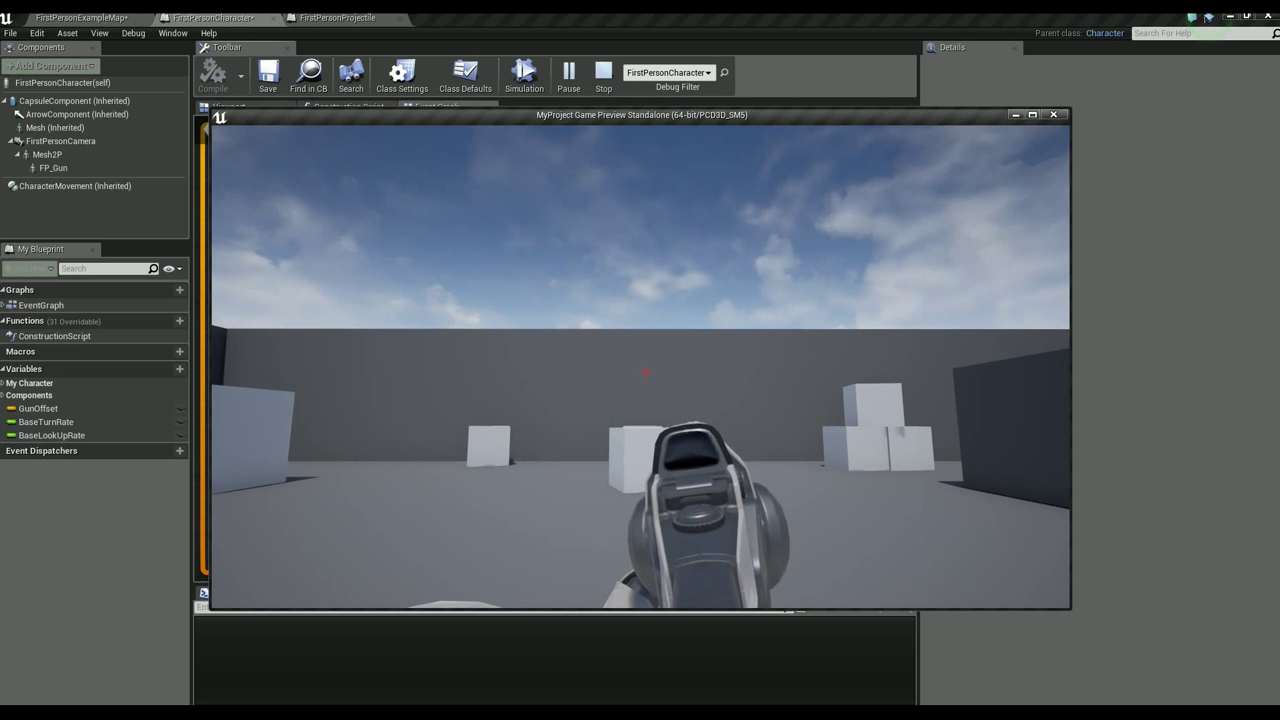